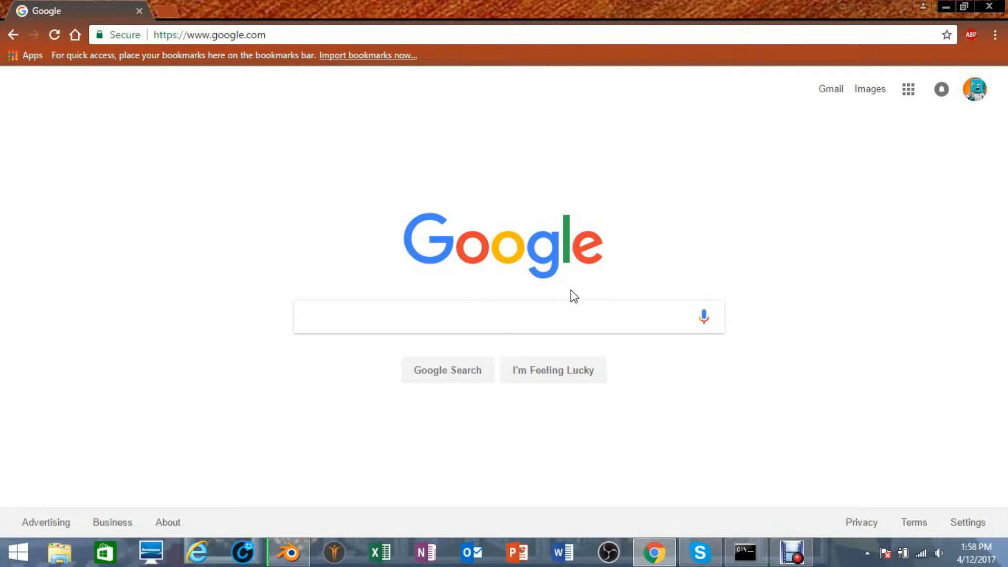
mouse_move(514, 195)
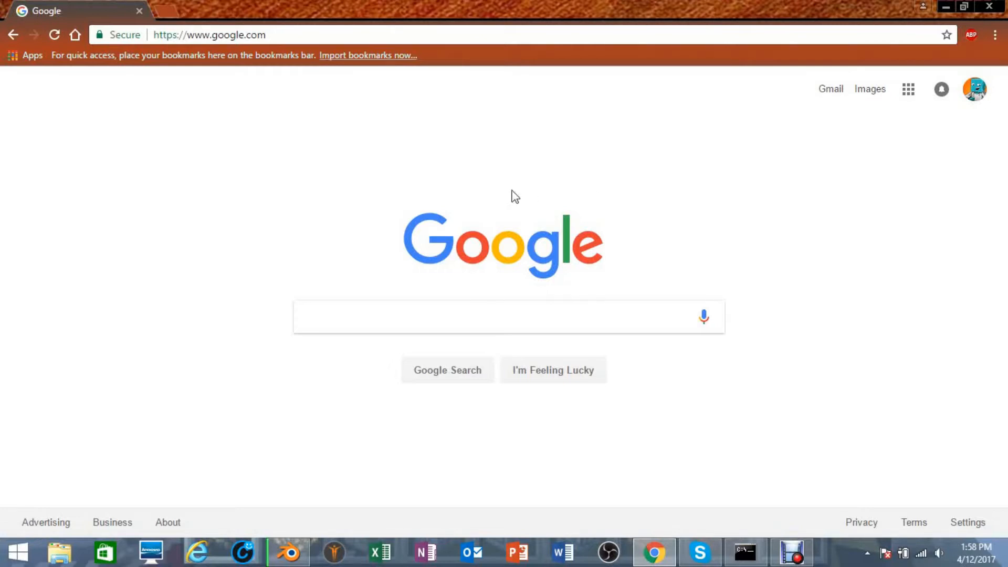
mouse_move(507, 153)
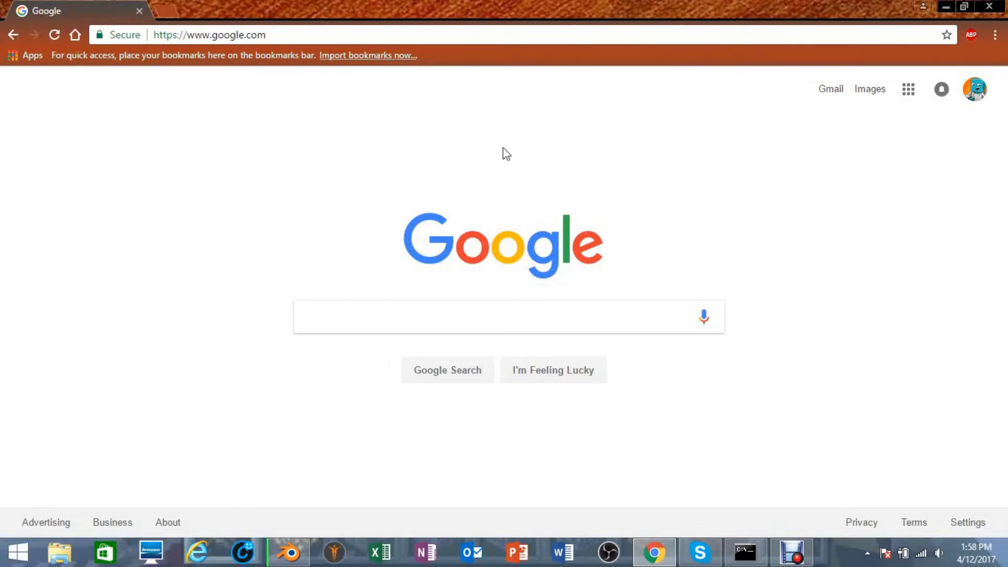
Open the 'Subdomains' bookmark from Chrome's Mobile bookmarks to reach the FreeDNS login page.
left_click(996, 35)
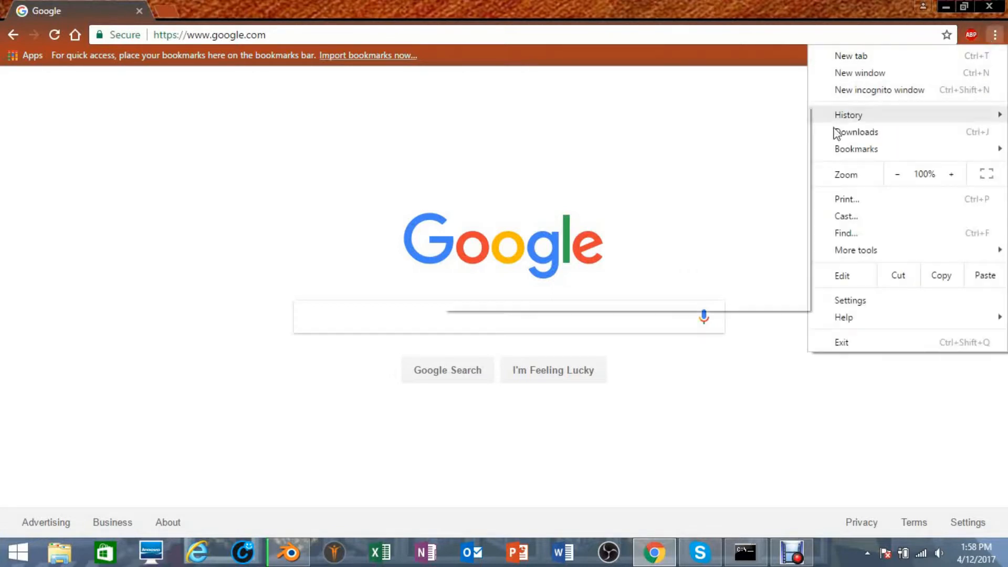
left_click(856, 149)
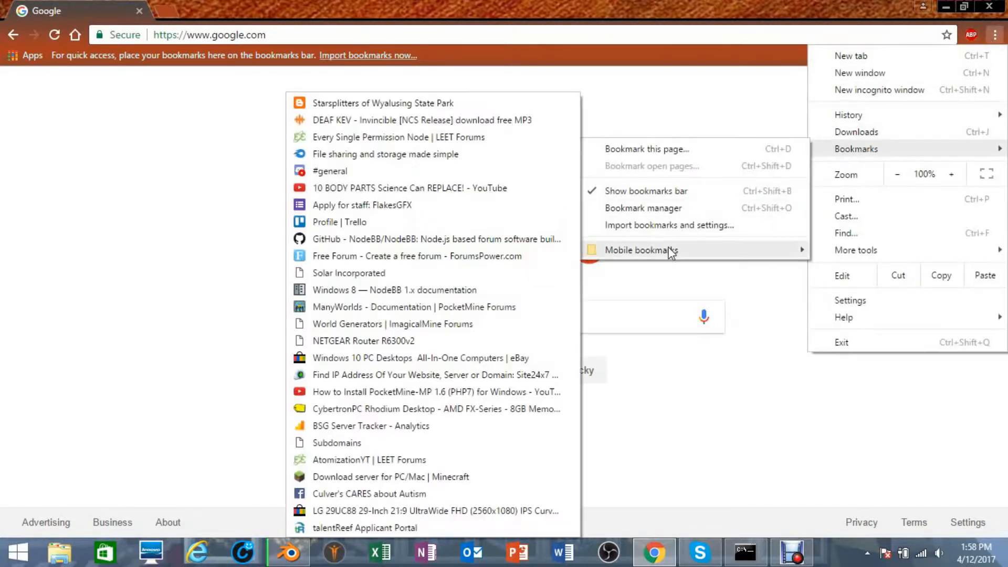
mouse_move(434, 358)
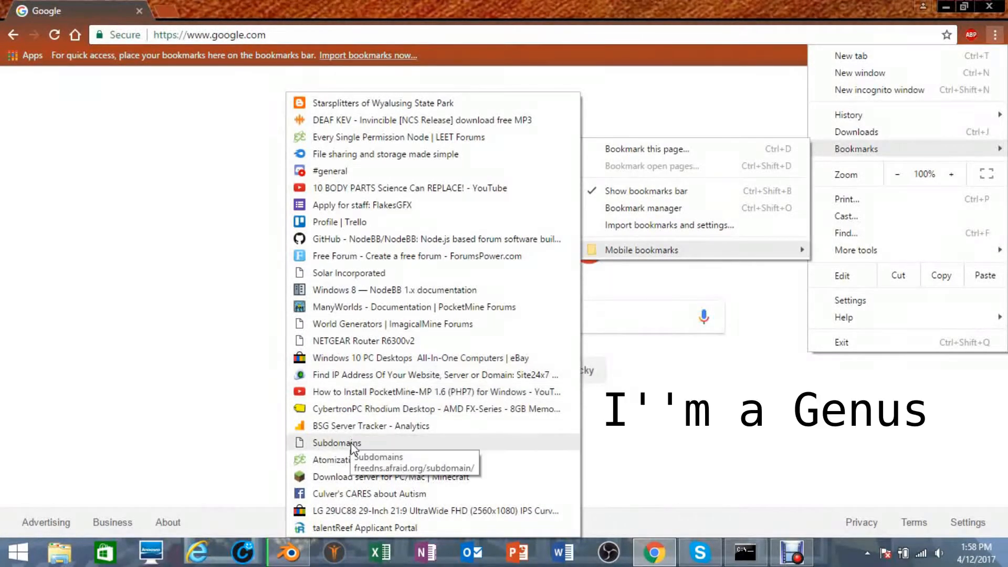
left_click(337, 442)
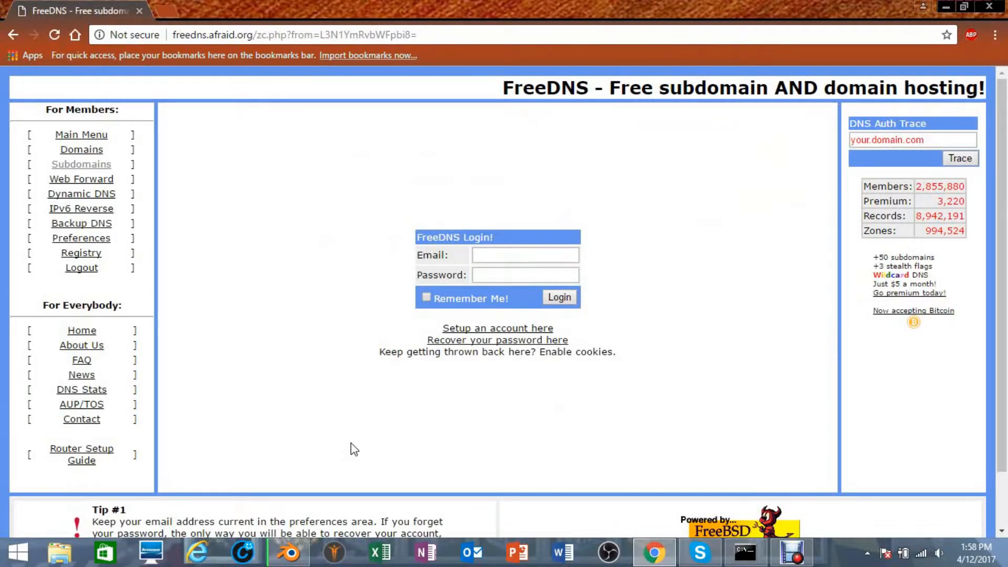
mouse_move(226, 360)
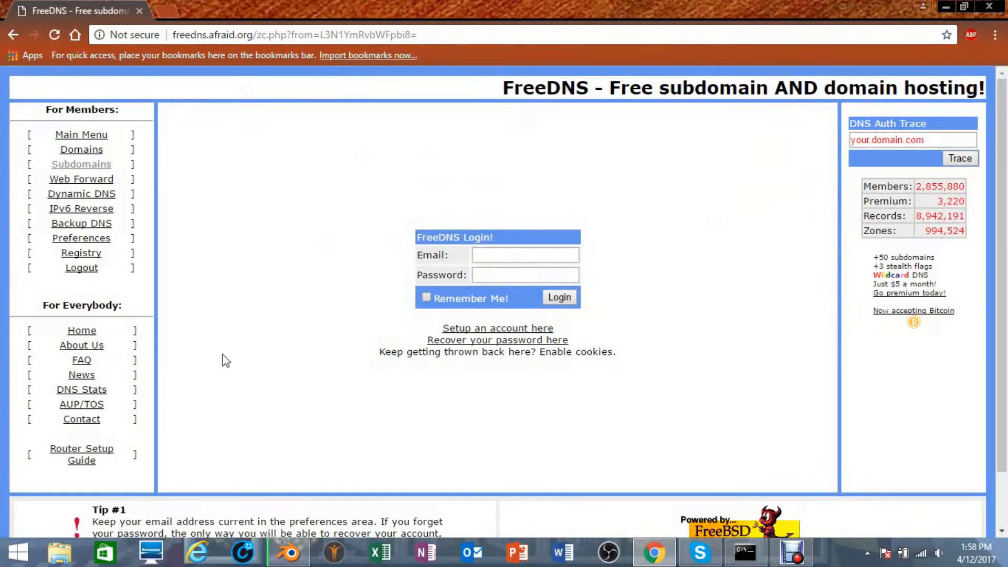
mouse_move(220, 272)
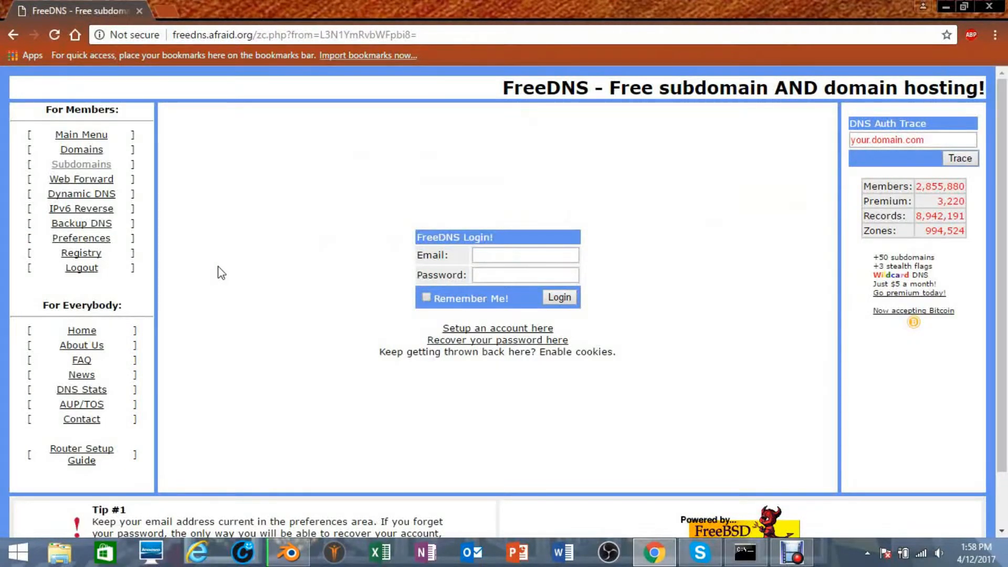
mouse_move(240, 163)
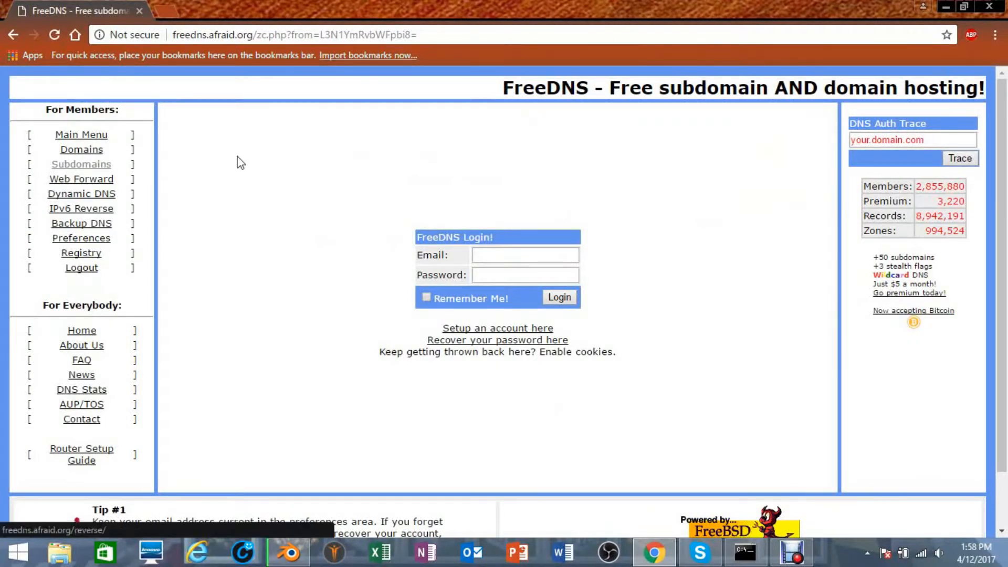
mouse_move(81, 257)
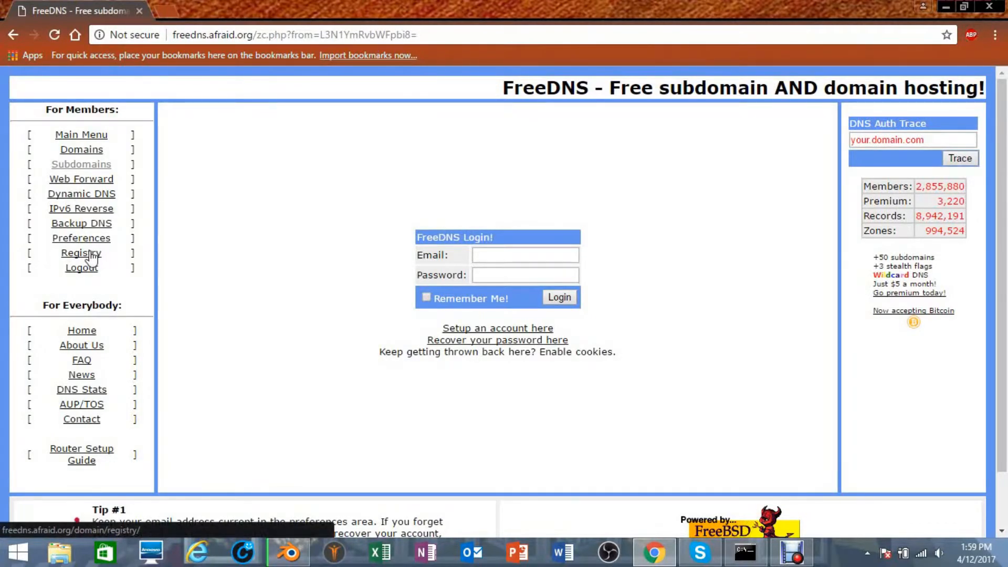
Open the FreeDNS Domain Registry and scroll through page 1 of shared domains.
left_click(81, 252)
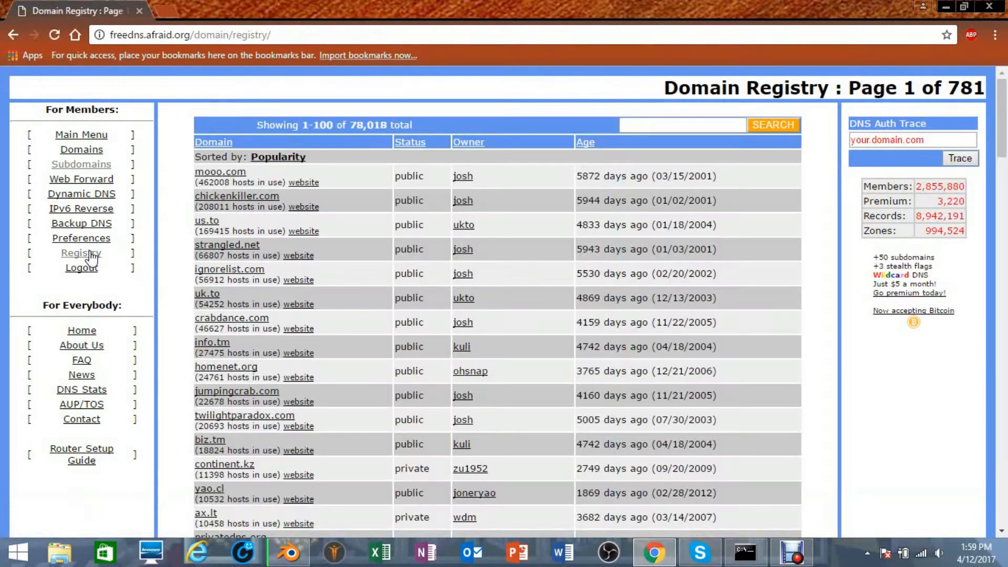
mouse_move(196, 252)
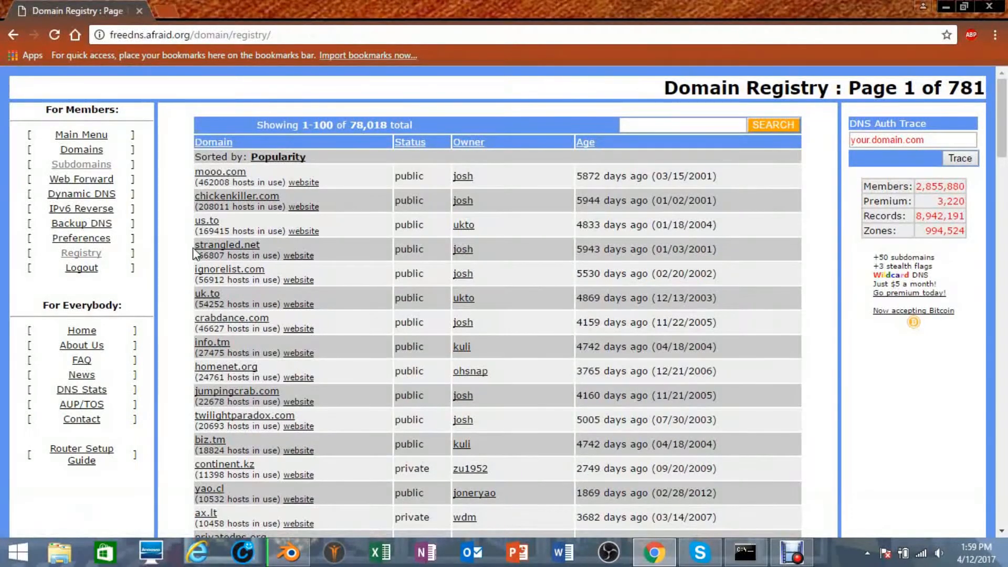
mouse_move(315, 441)
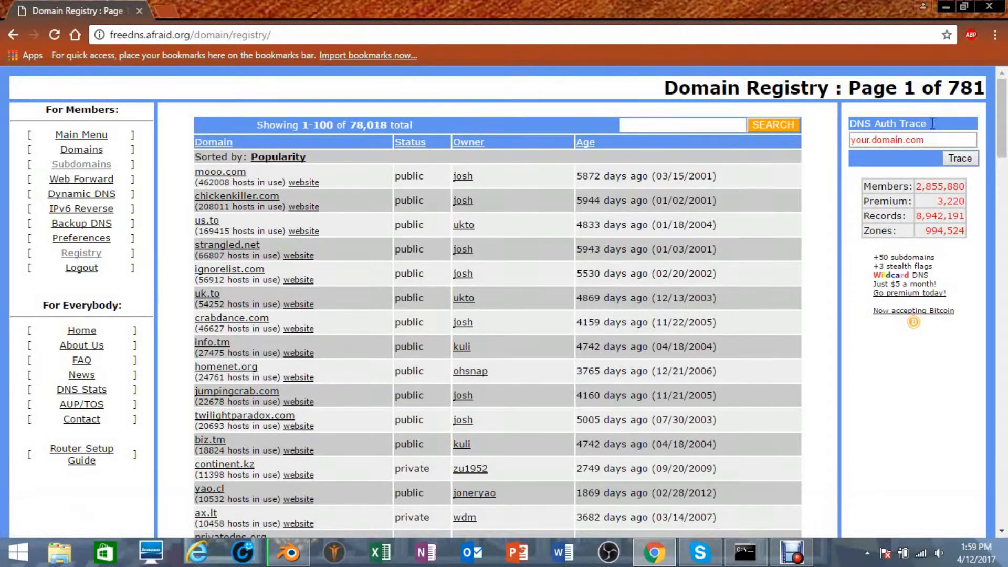
scroll("down", 3)
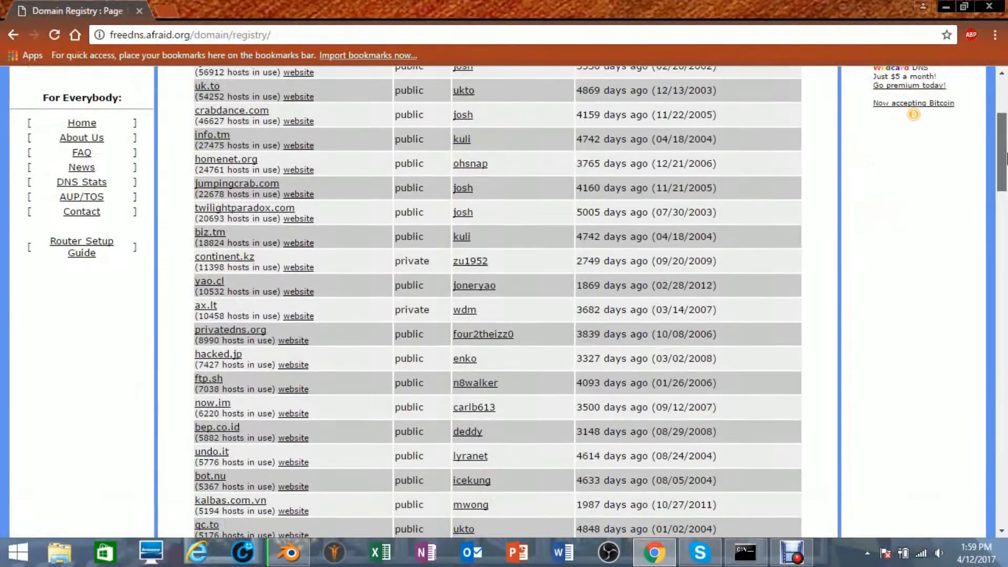
scroll("down", 3)
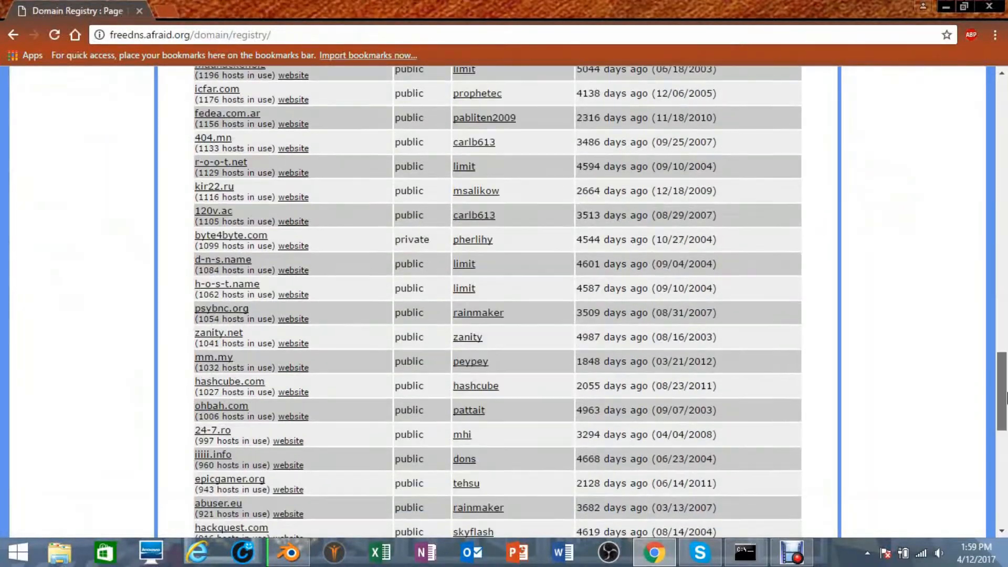
scroll("down", 3)
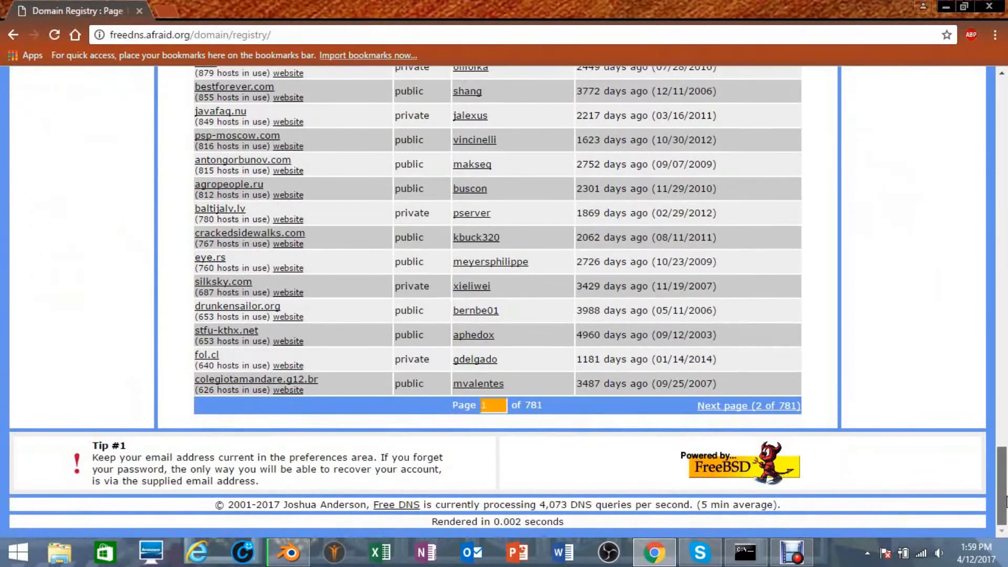
mouse_move(533, 429)
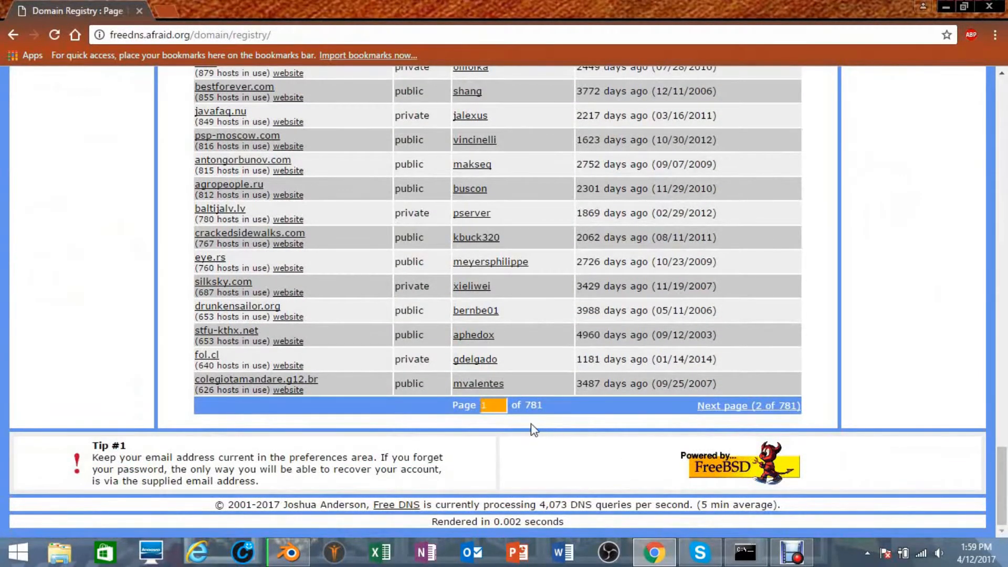
mouse_move(742, 464)
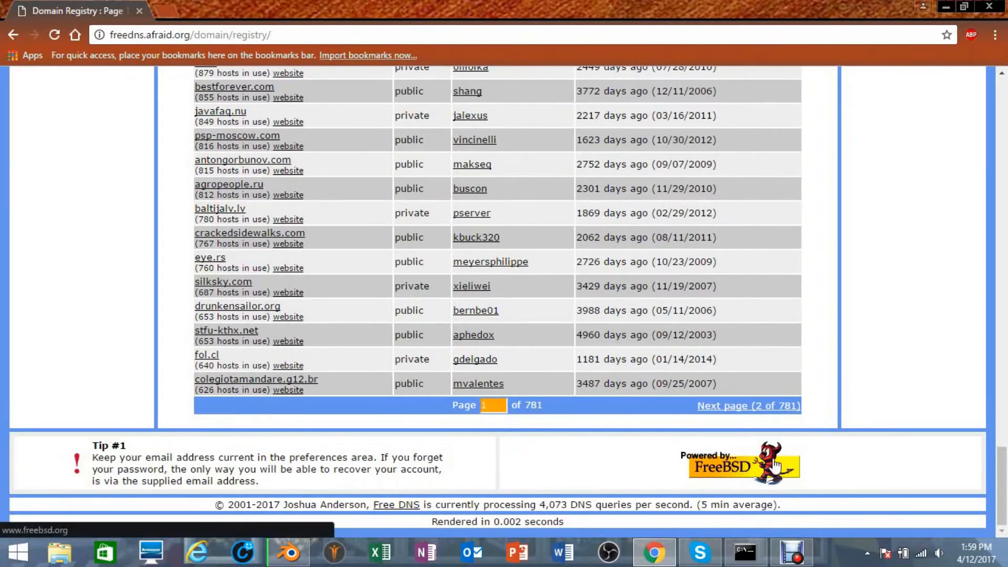
scroll("up", 3)
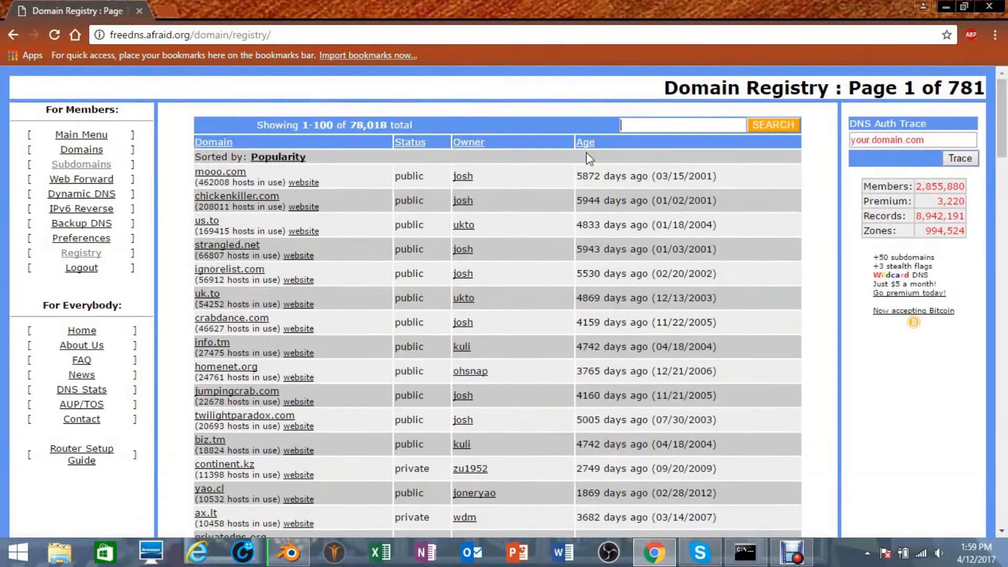
mouse_move(360, 142)
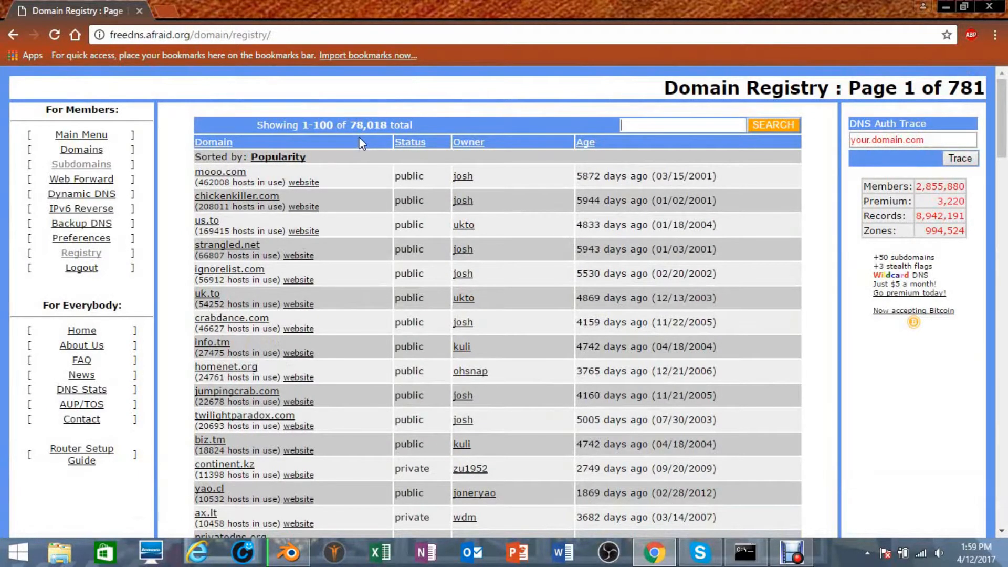
mouse_move(220, 171)
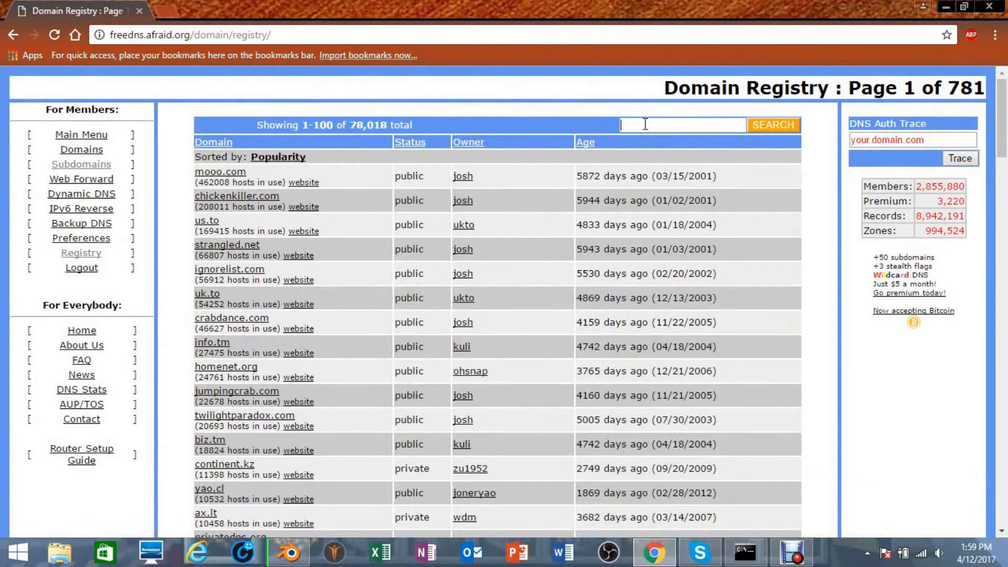
Search the registry for 'us.to' and open its single result owned by ukto.
type("us.to")
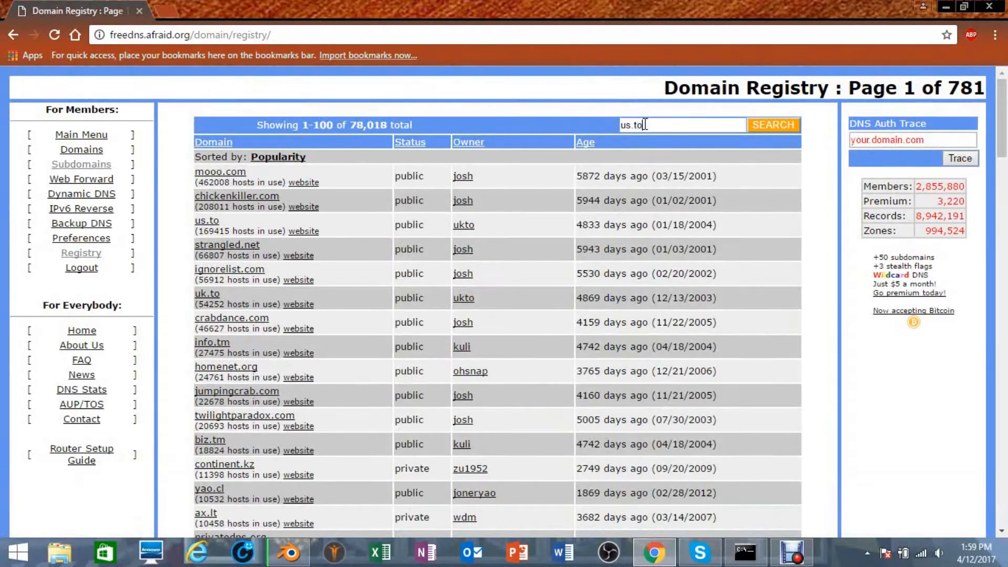
left_click(772, 125)
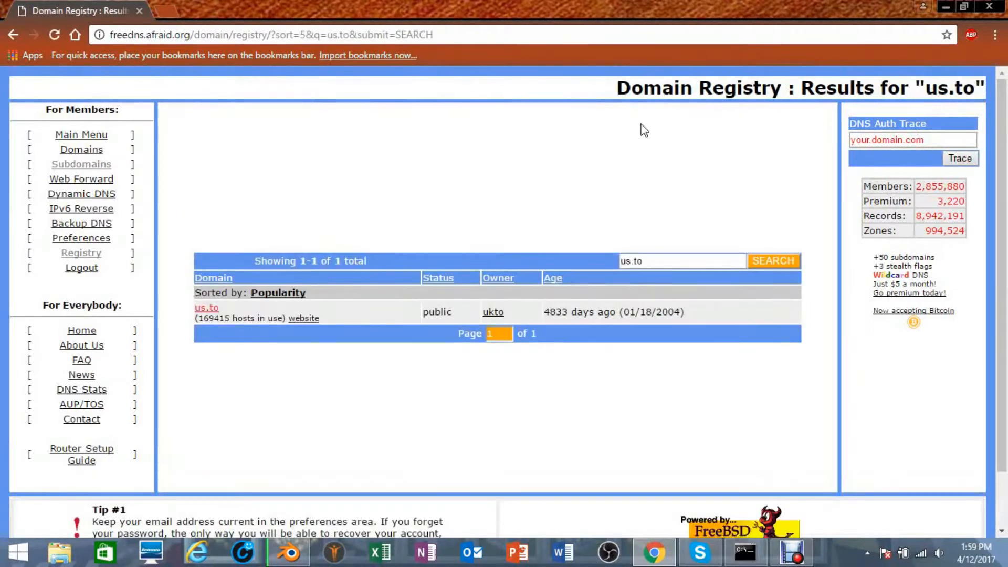
mouse_move(230, 312)
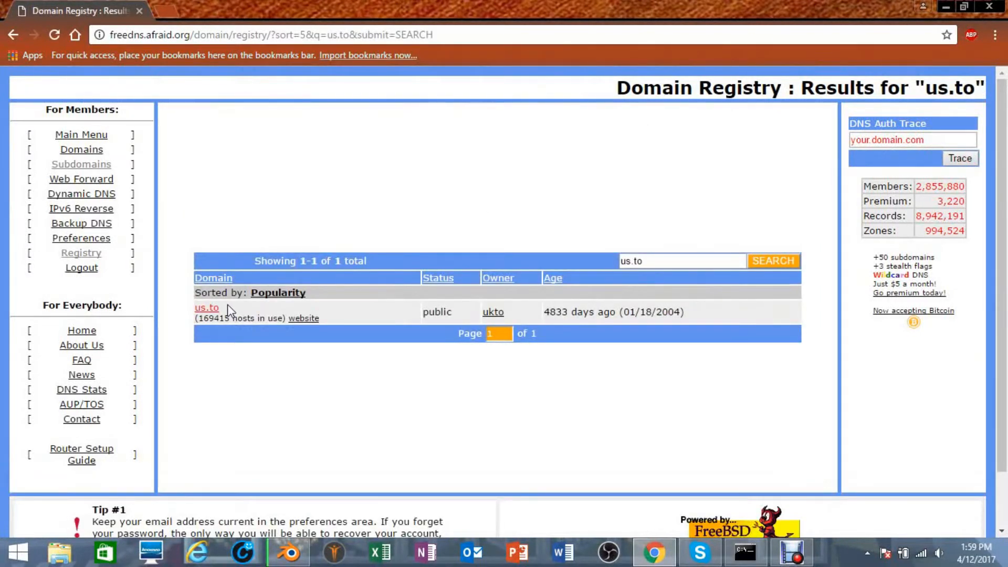
left_click(207, 308)
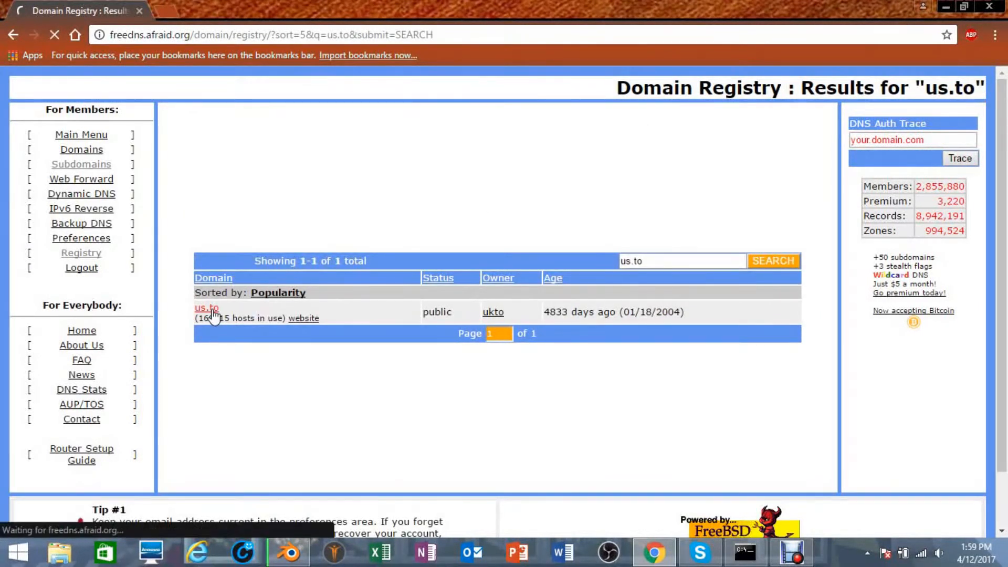
Open the us.to entry, autofill the saved login email, and submit the login.
left_click(206, 309)
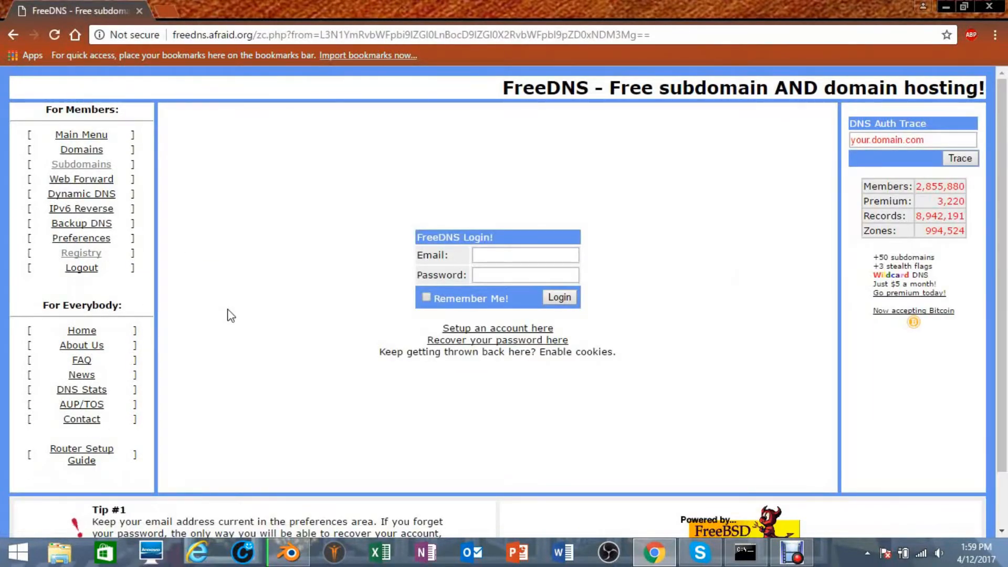
mouse_move(290, 307)
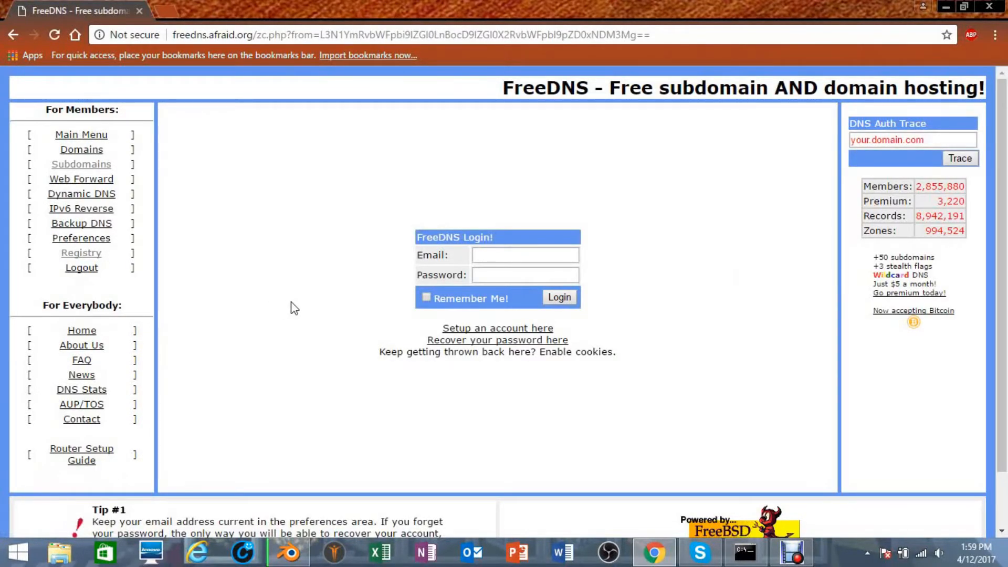
left_click(524, 254)
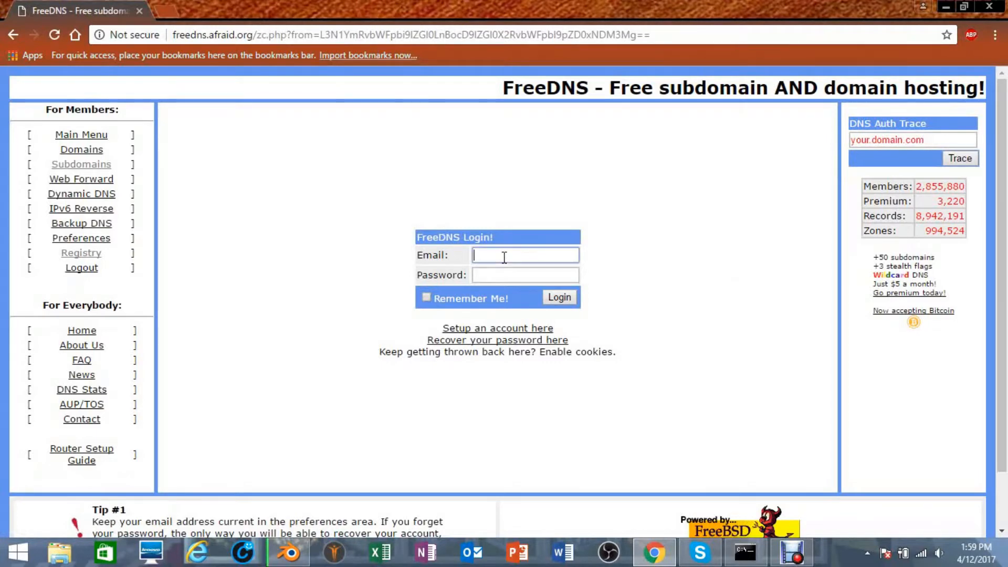
type("s")
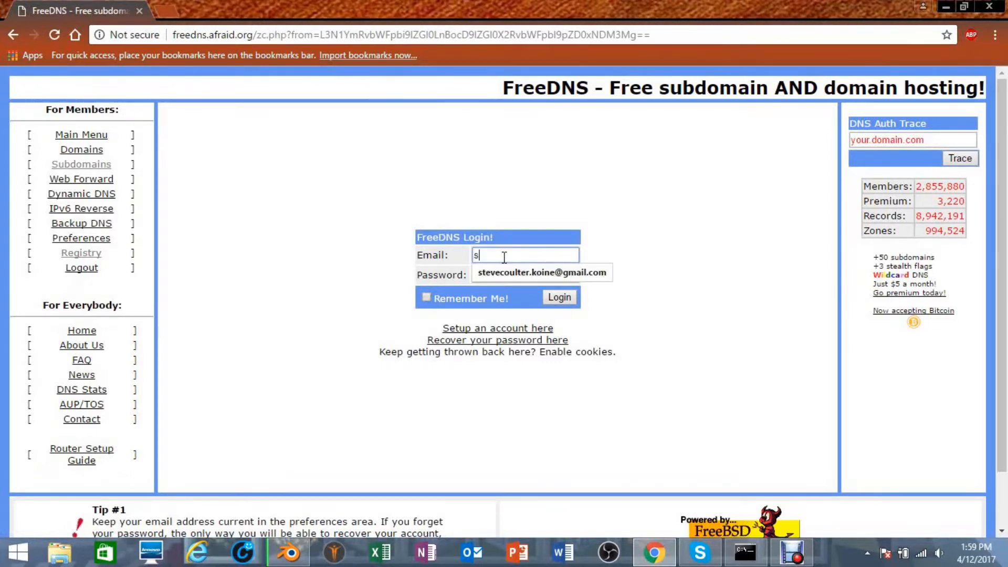
left_click(541, 272)
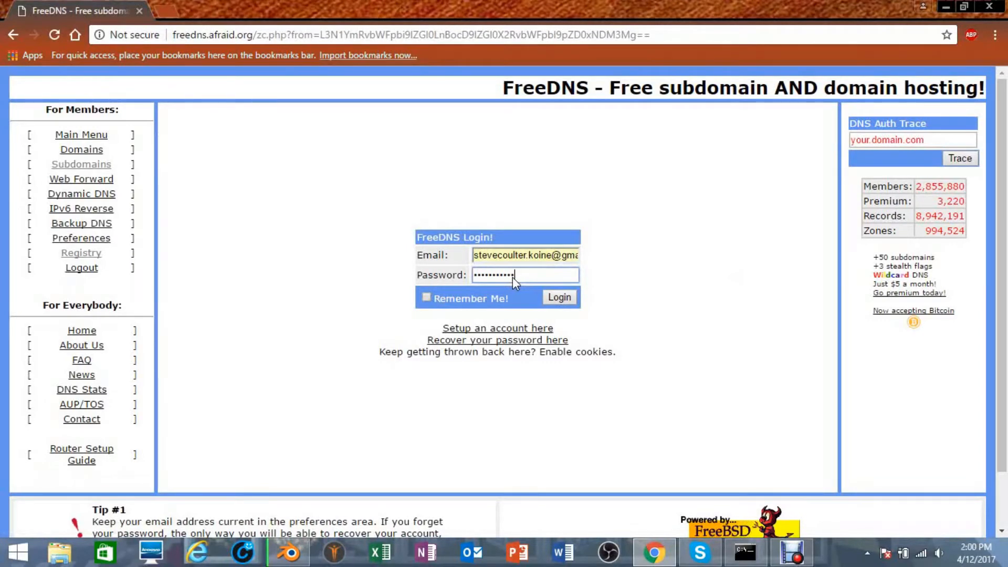
left_click(558, 297)
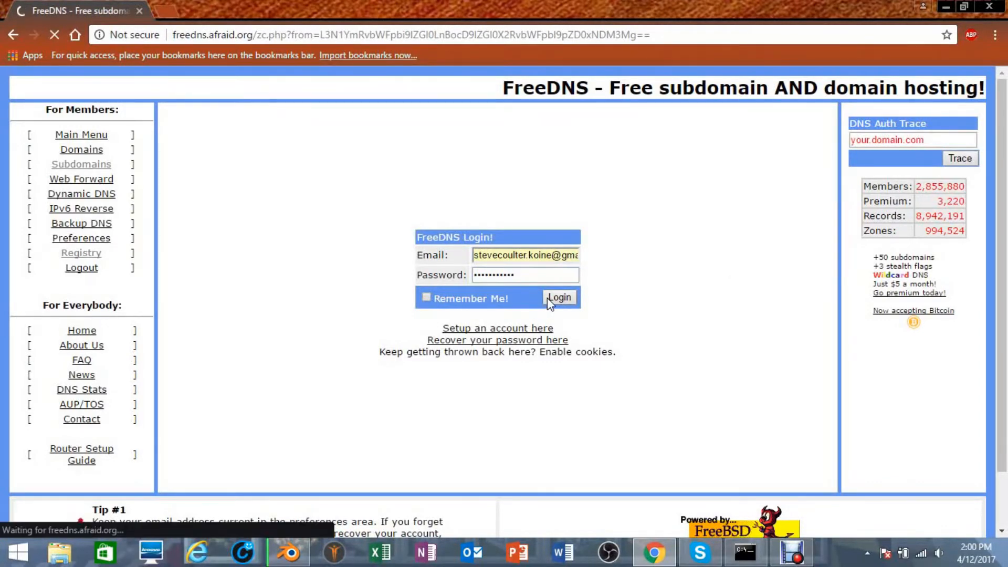
Resubmit the login and let Chrome save the password after the invalid login error.
left_click(558, 297)
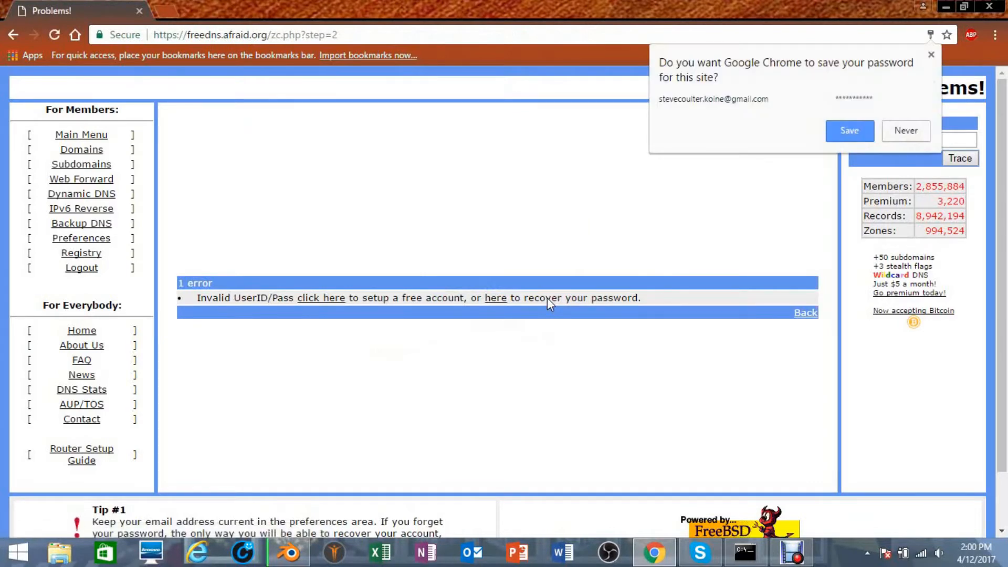
mouse_move(849, 132)
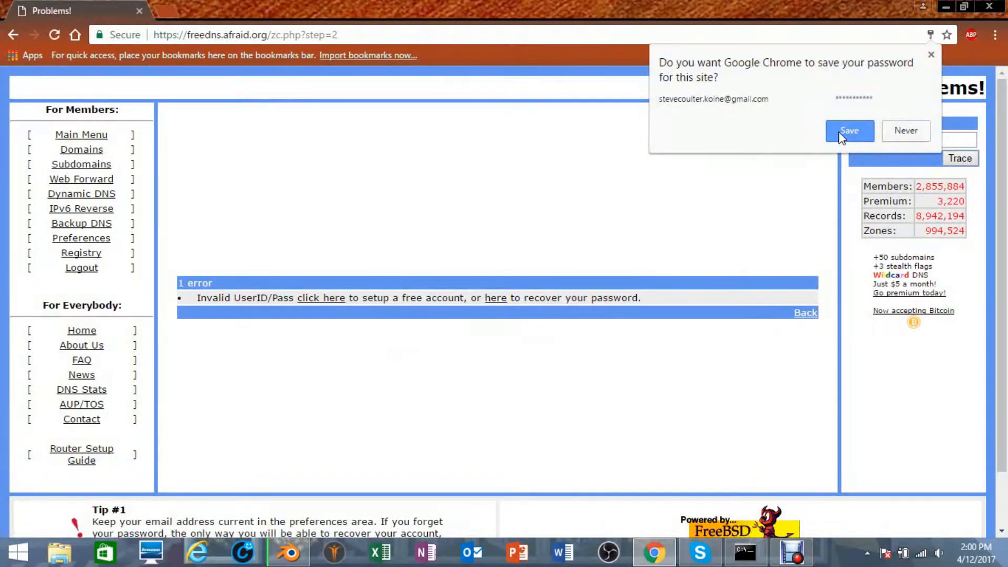
left_click(850, 131)
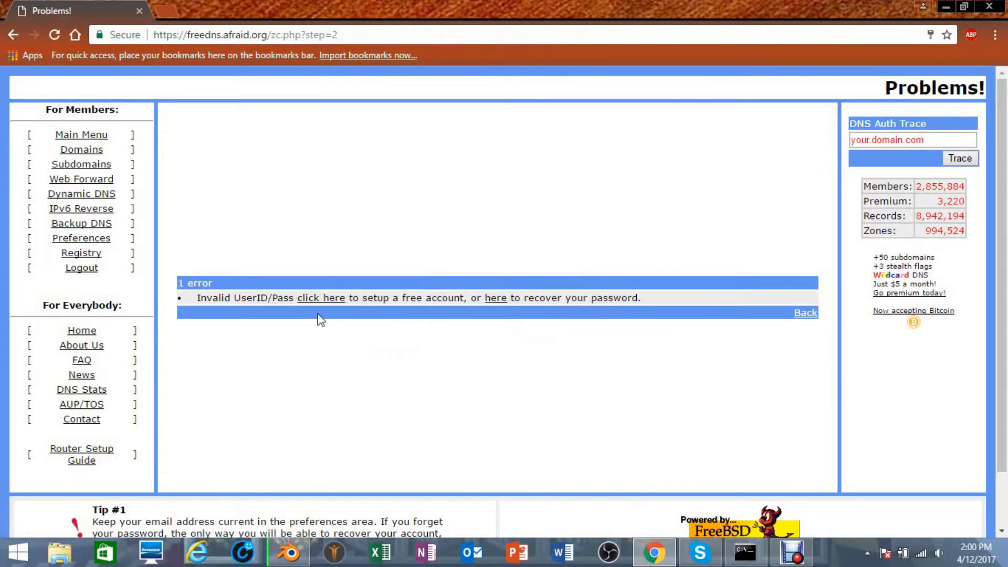
mouse_move(495, 298)
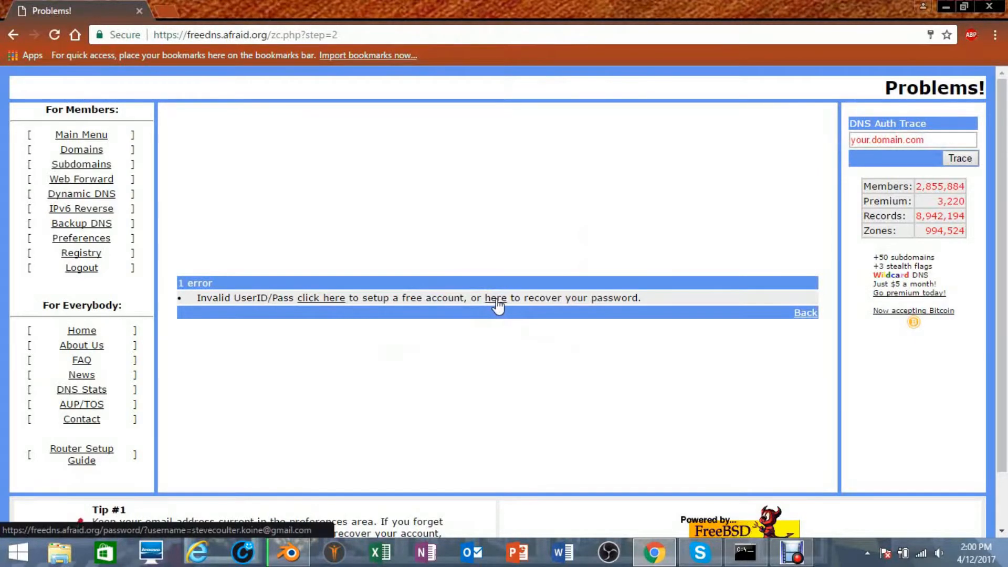
mouse_move(82, 253)
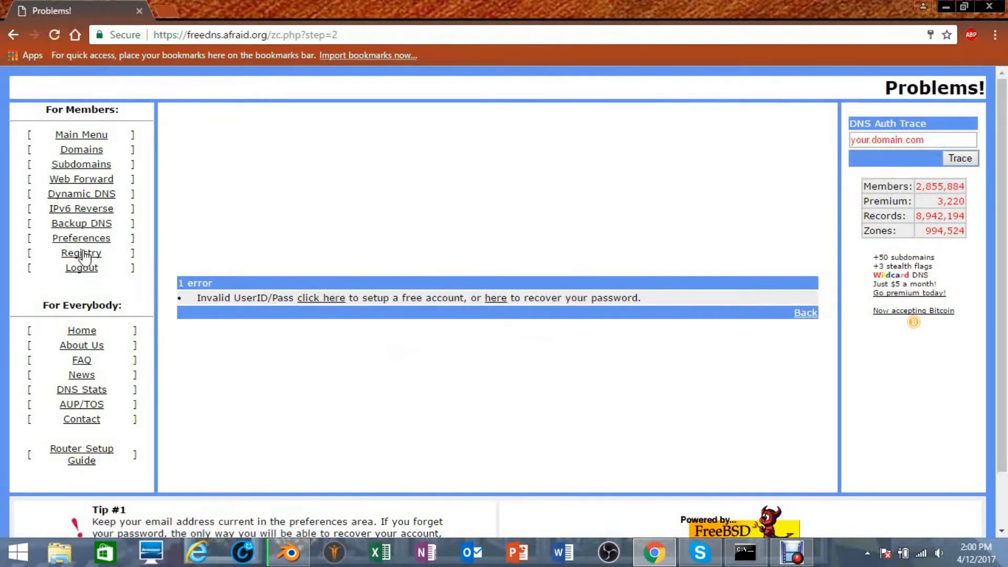
mouse_move(81, 267)
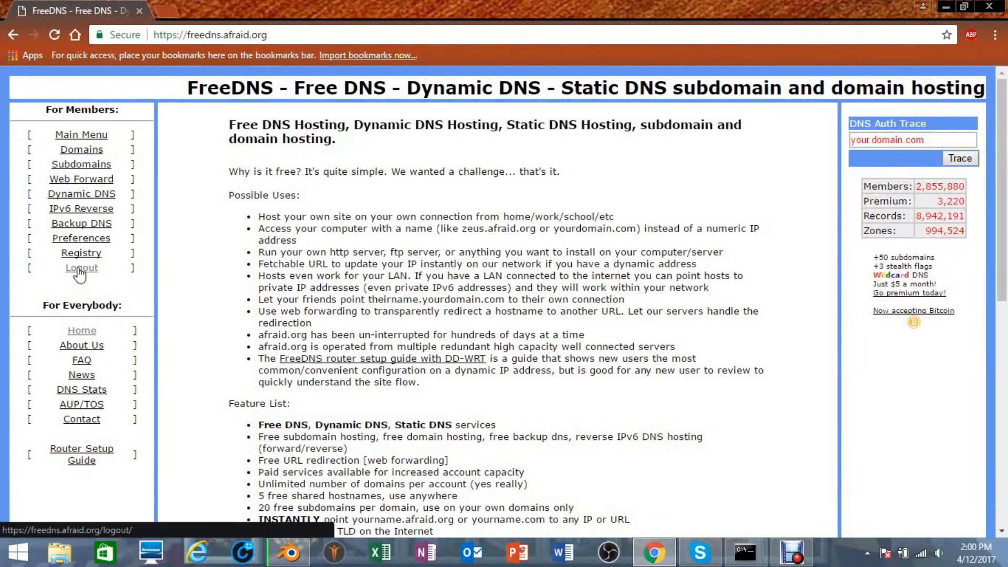
mouse_move(81, 253)
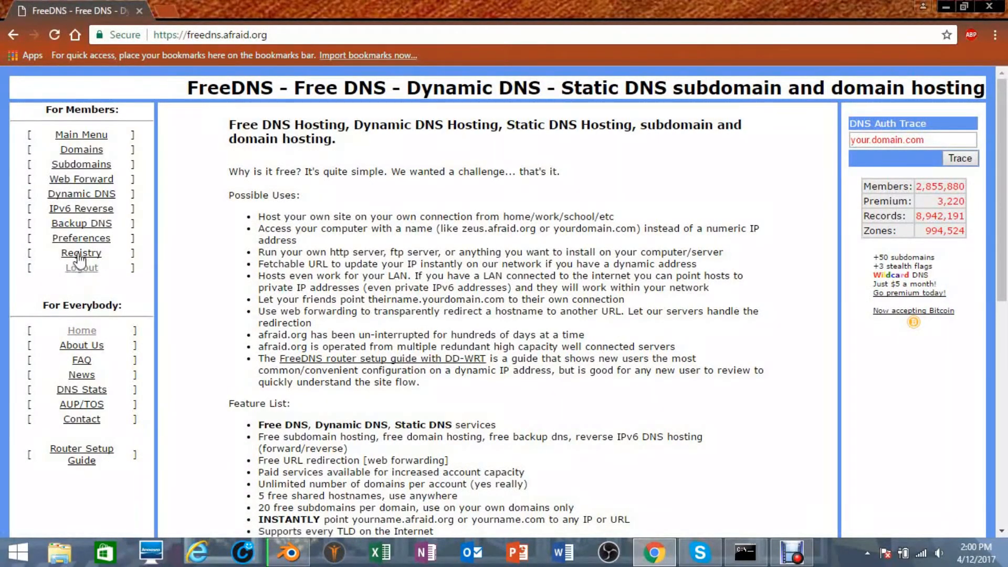
Choose us.to from the Registry, log in with the second account, and focus the Subdomain field.
left_click(80, 252)
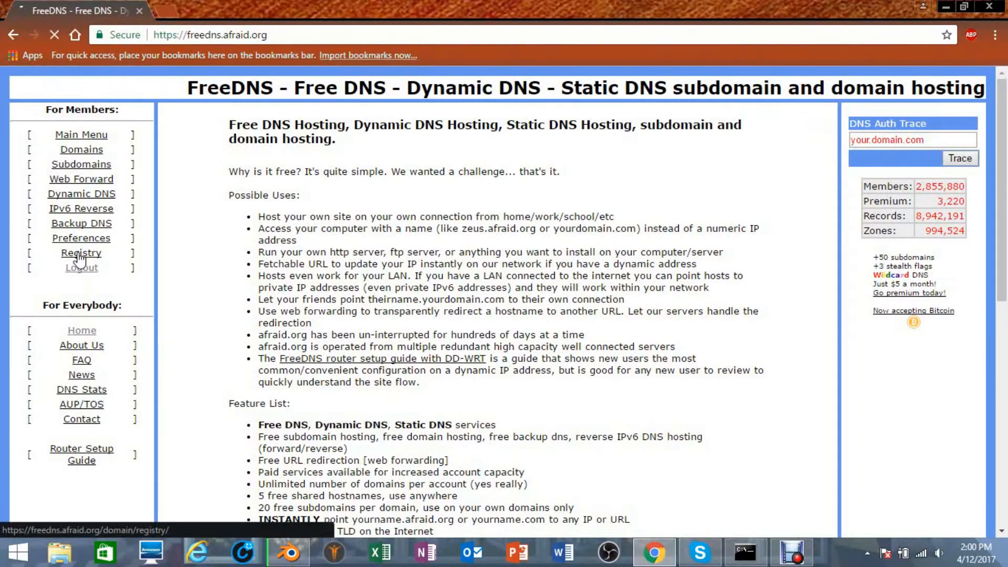
left_click(81, 252)
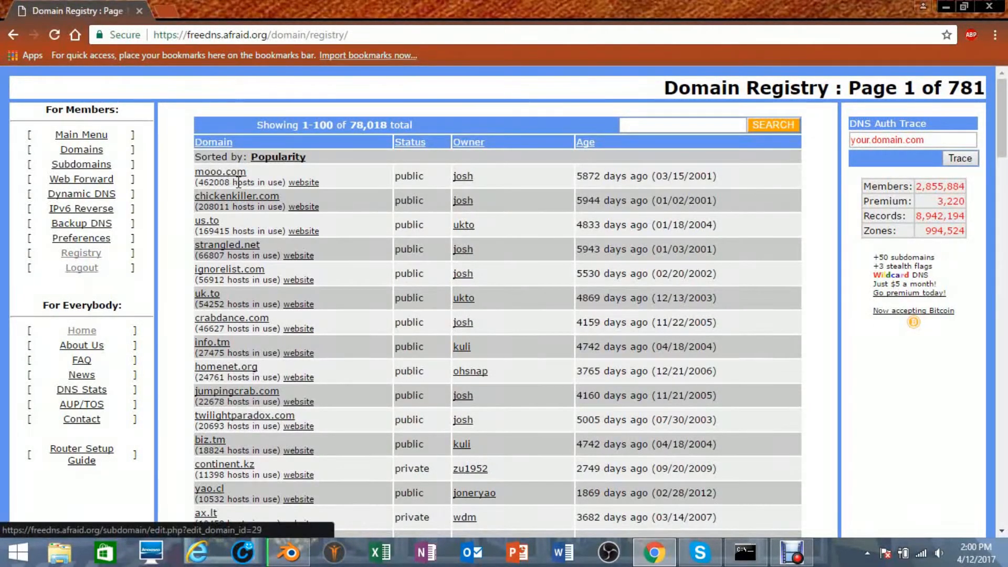
left_click(206, 221)
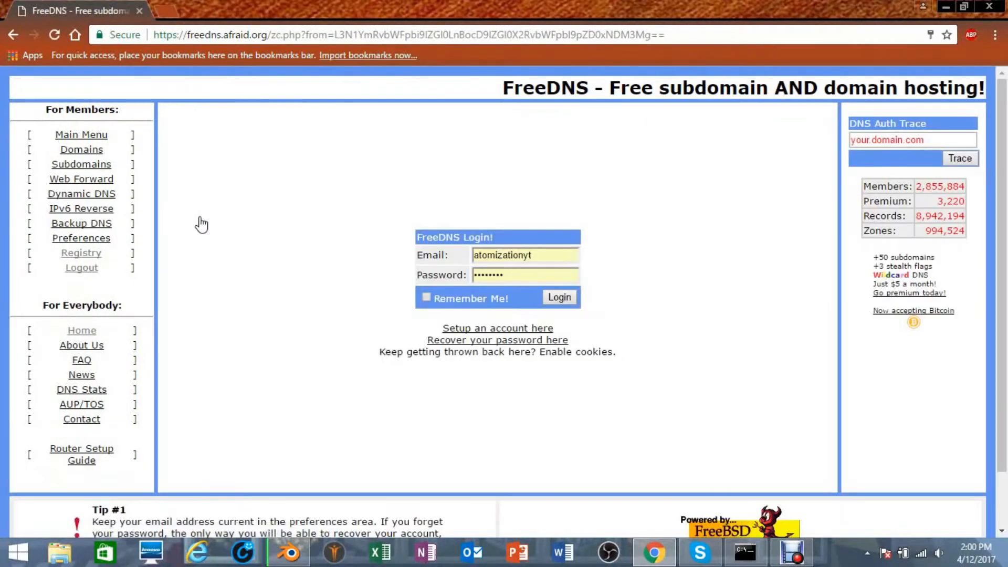
mouse_move(564, 312)
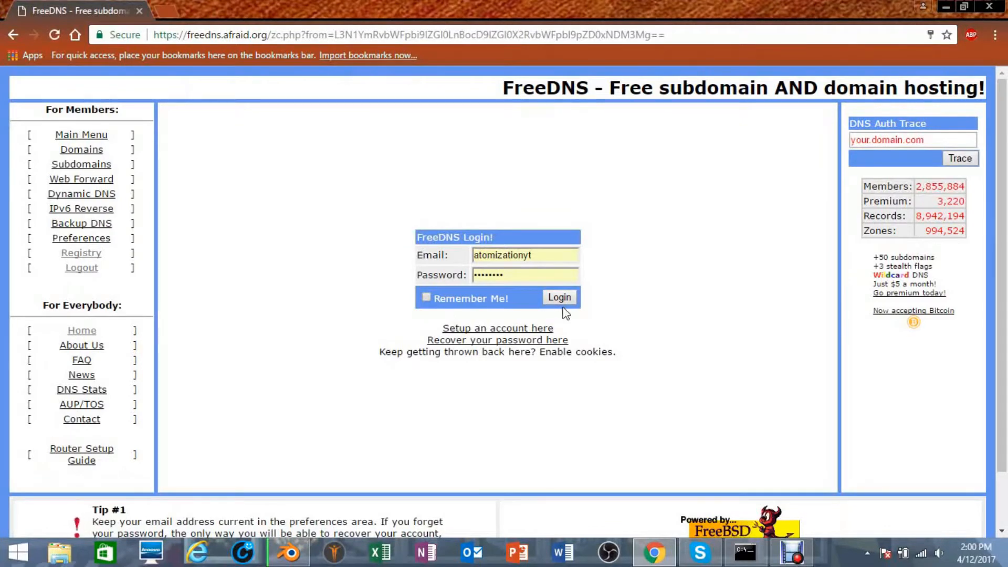
left_click(558, 297)
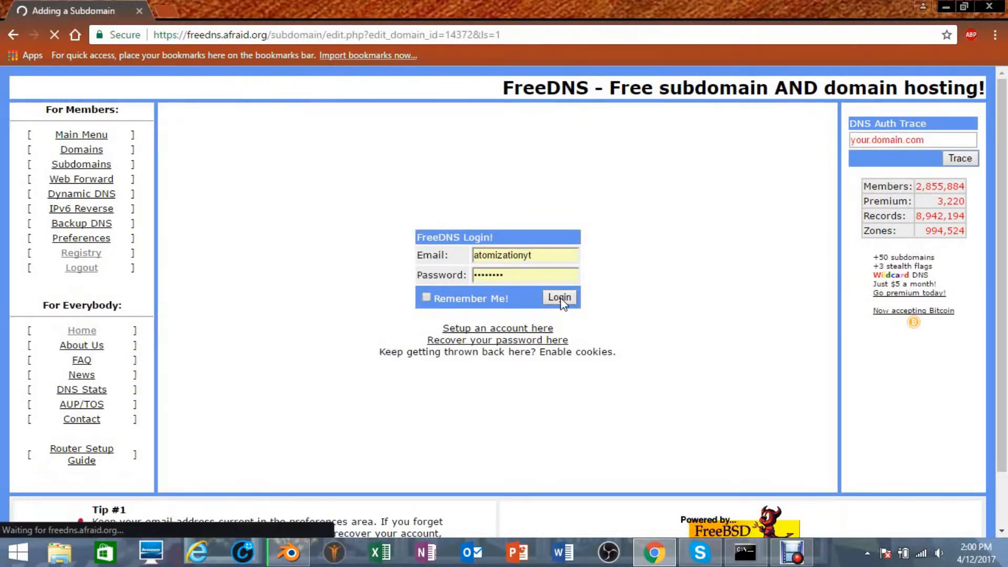
left_click(558, 297)
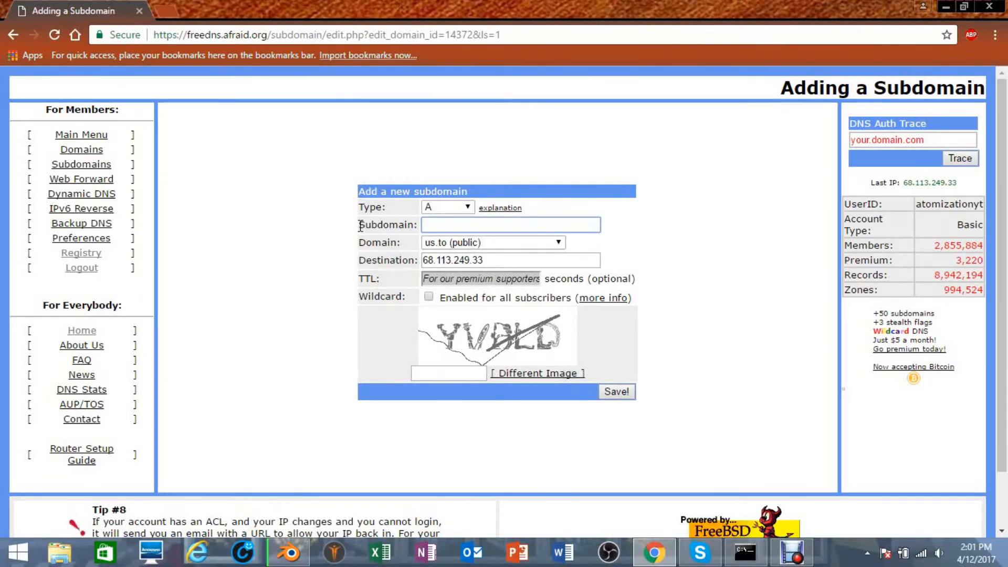
left_click(510, 225)
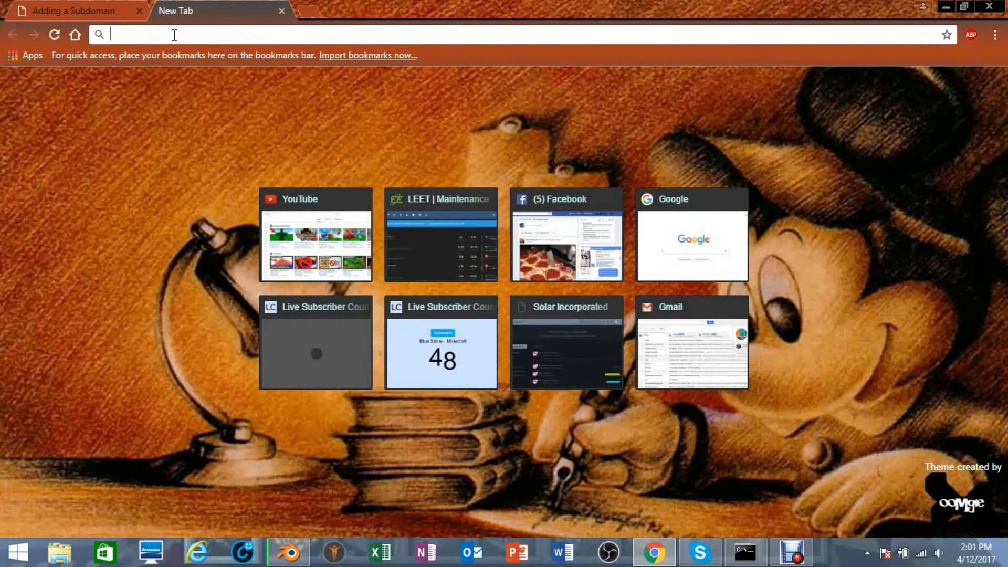
type("google.com")
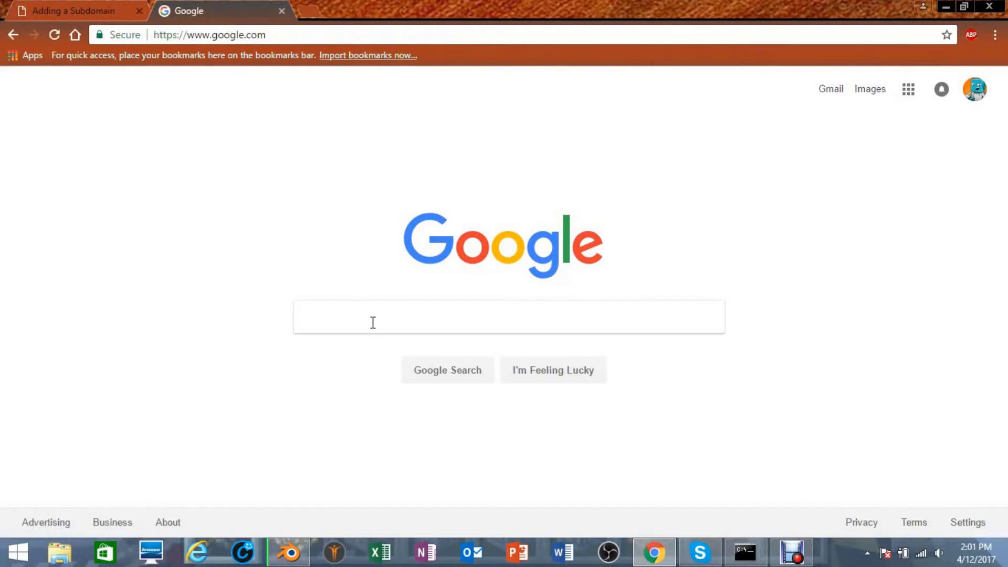
type("wh")
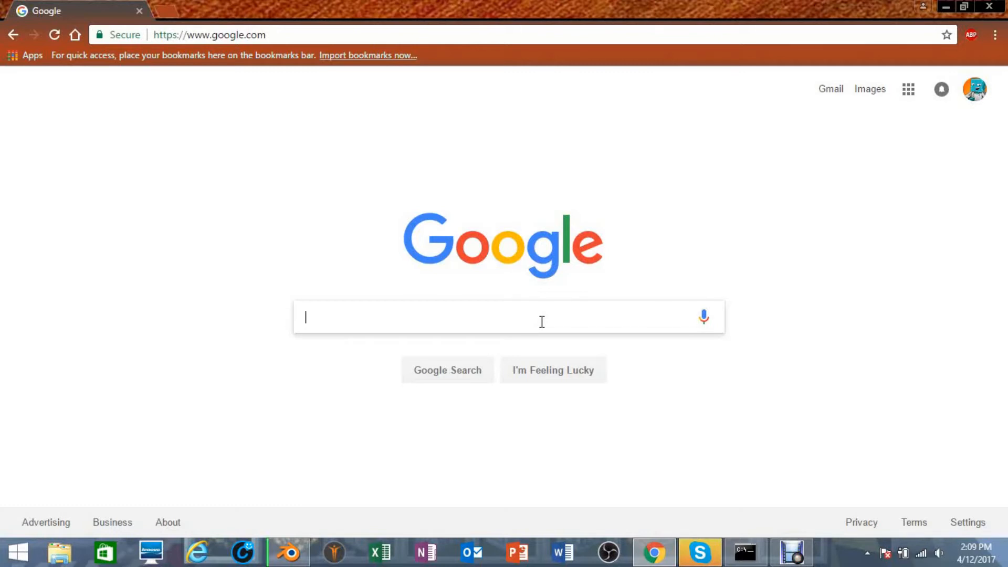
mouse_move(519, 318)
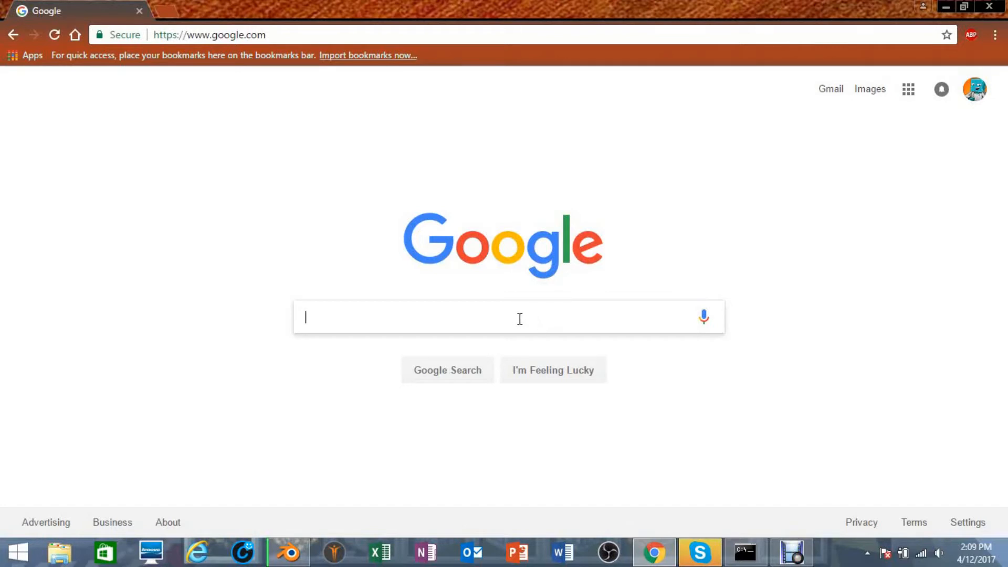
mouse_move(513, 318)
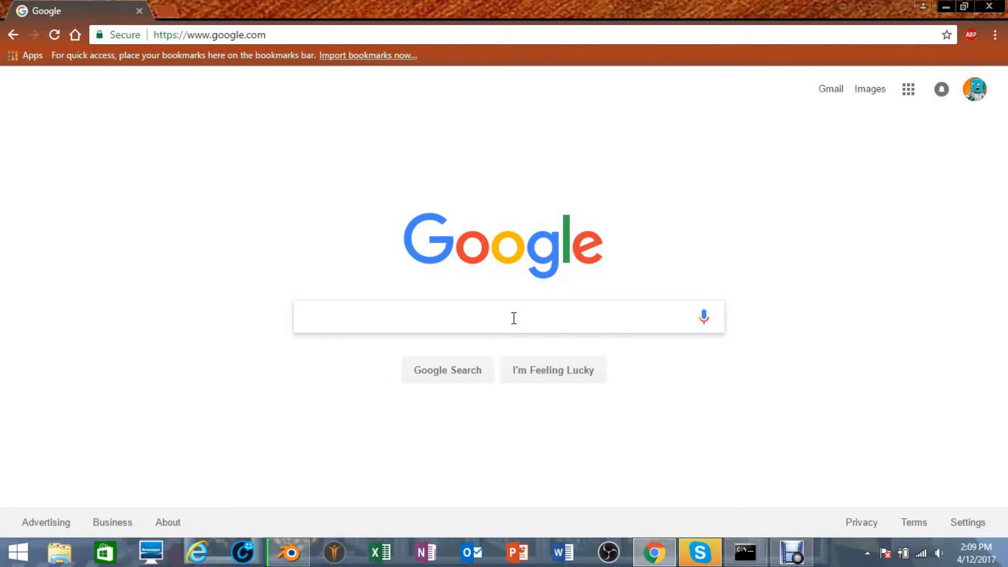
type("wh")
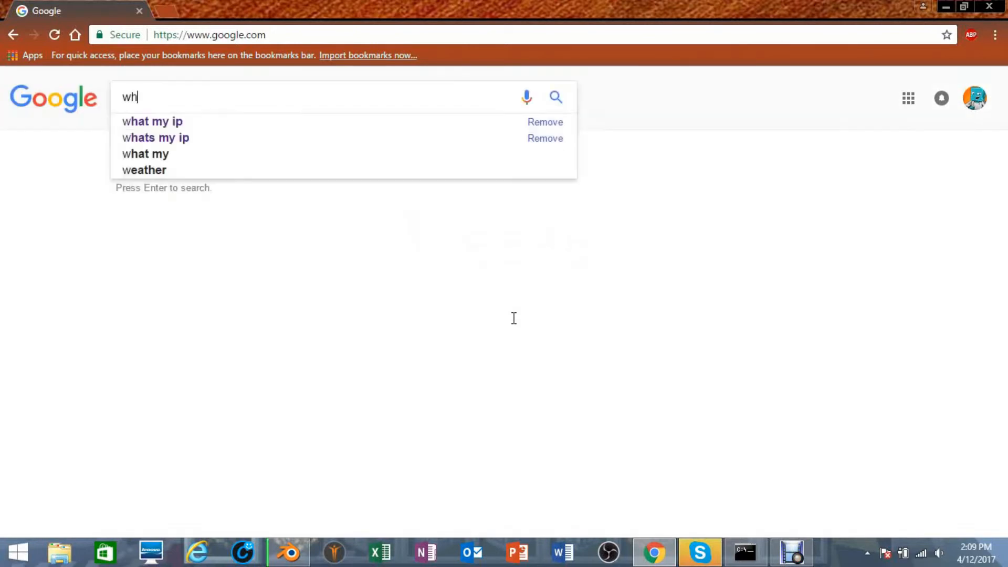
type("at")
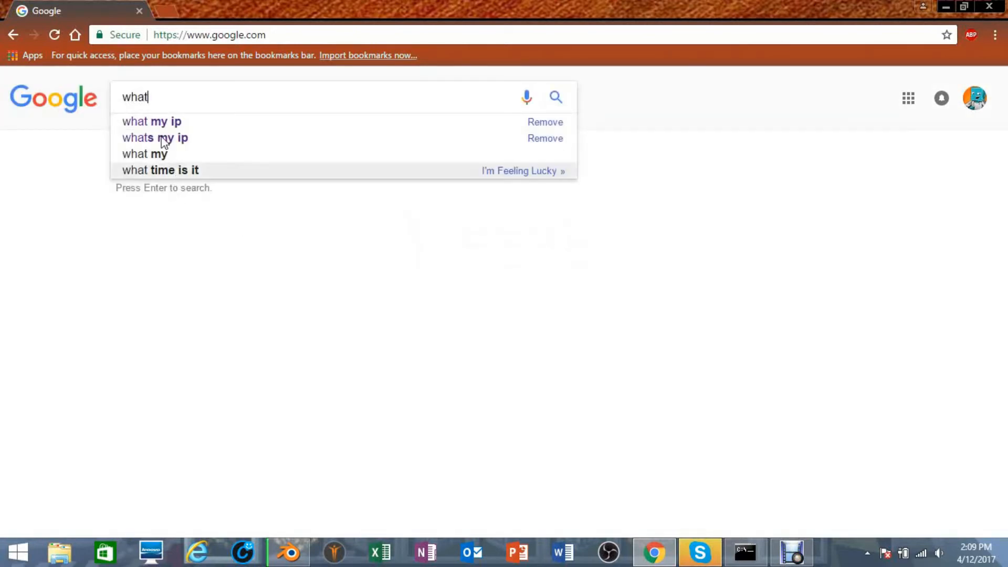
left_click(155, 138)
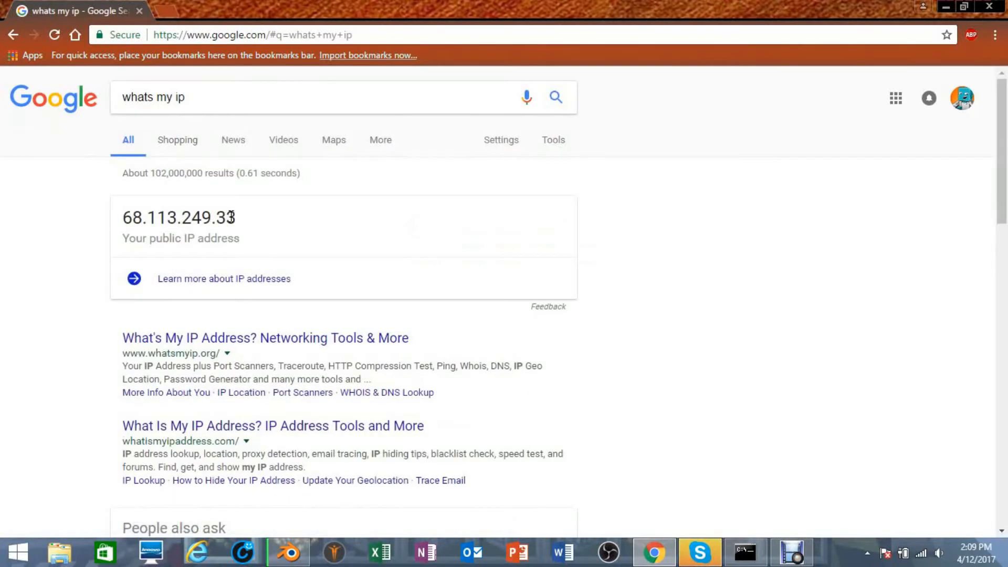
double_click(179, 218)
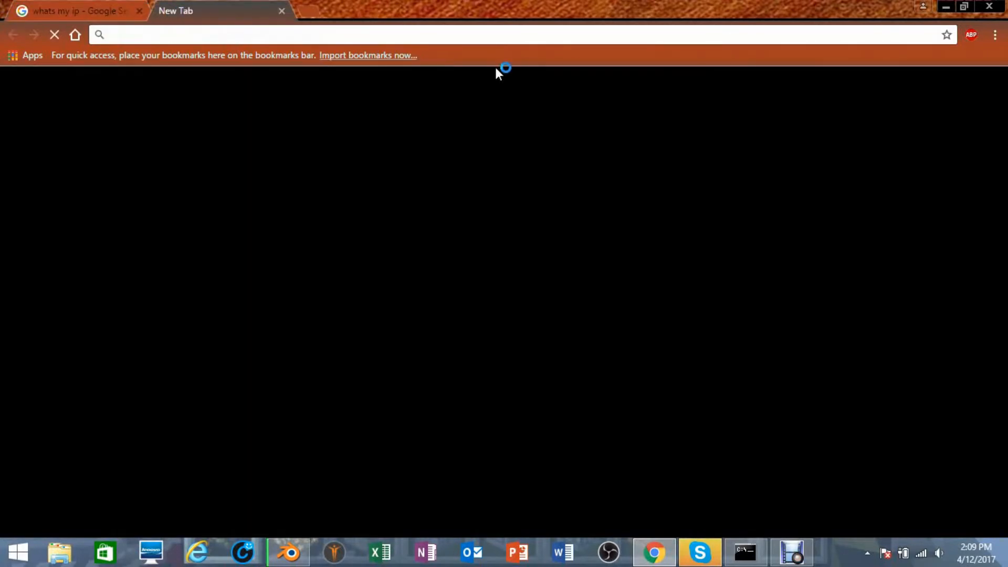
Open the FreeDNS Subdomains bookmark from Chrome's menu in the new tab.
left_click(995, 34)
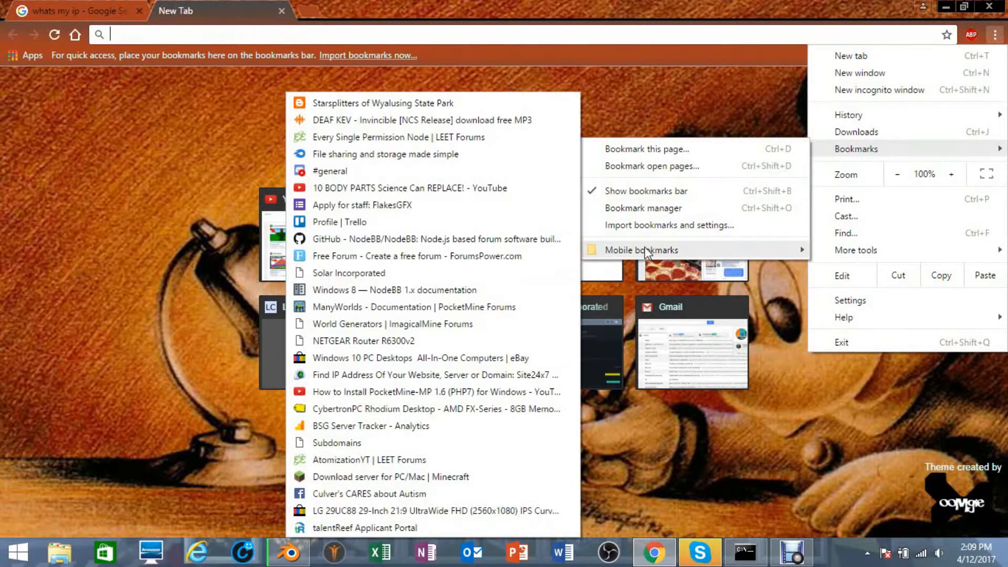
left_click(336, 442)
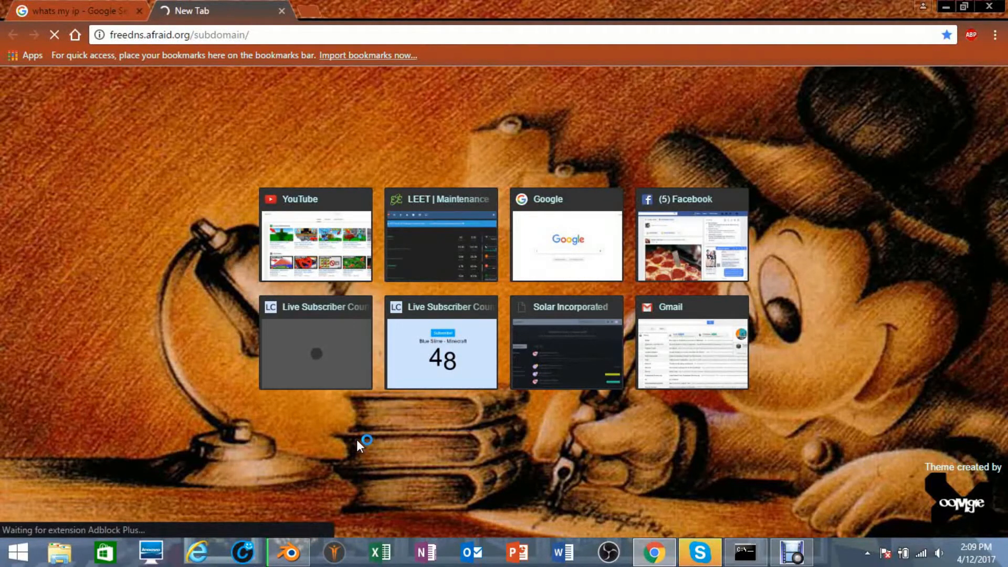
mouse_move(112, 190)
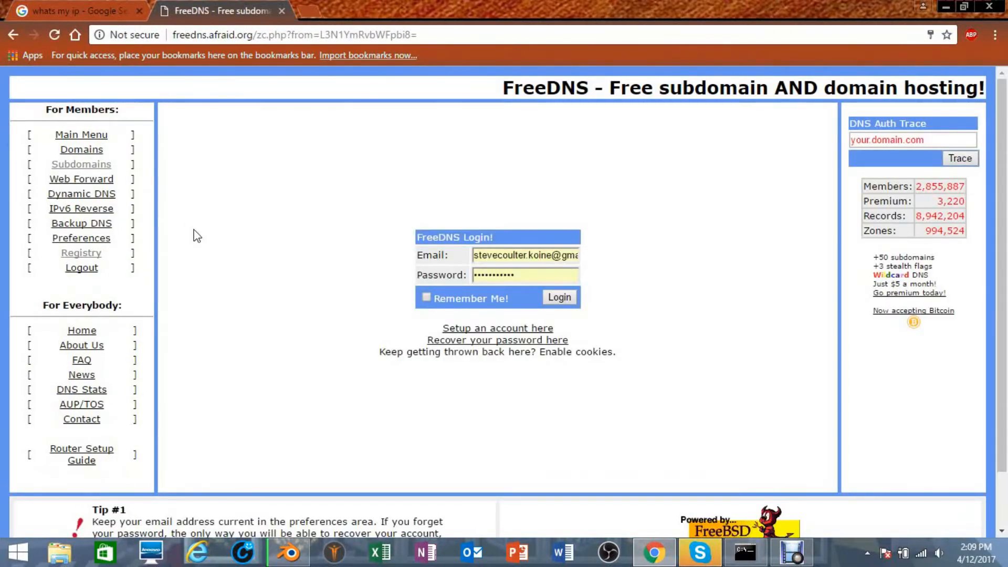
mouse_move(81, 247)
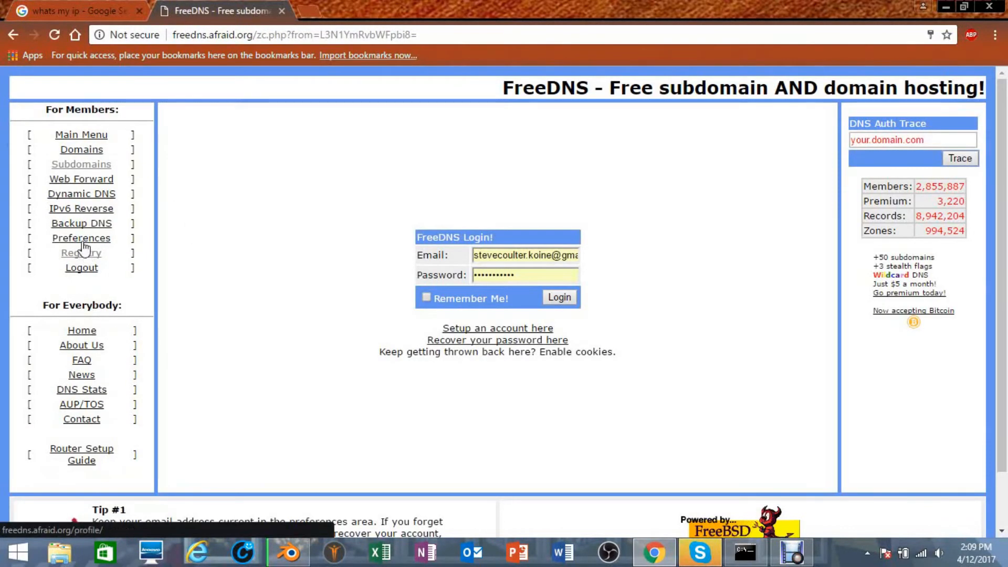
Choose chickenkiller.com in the Registry and log in, retrying with the other account after the error.
left_click(81, 252)
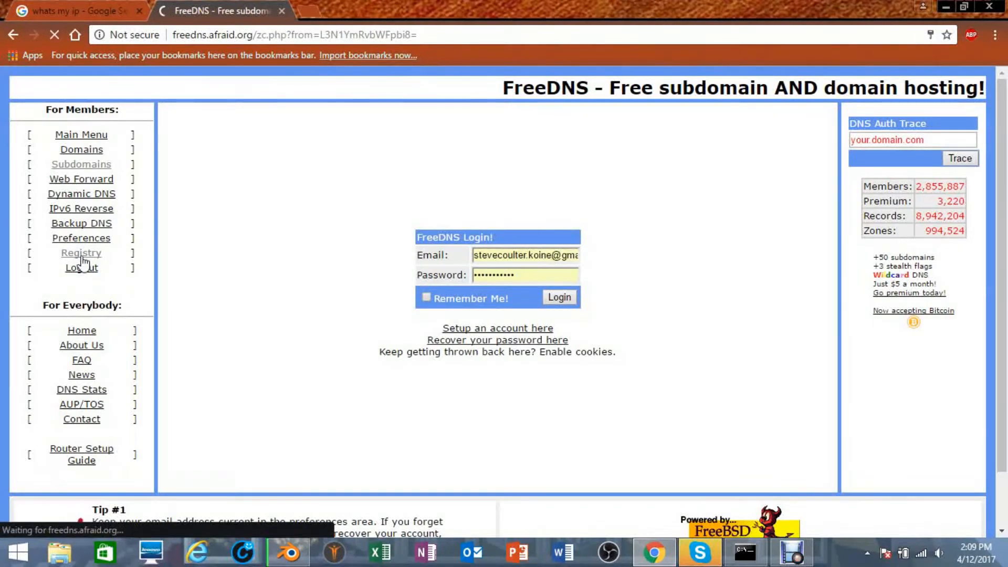
left_click(81, 252)
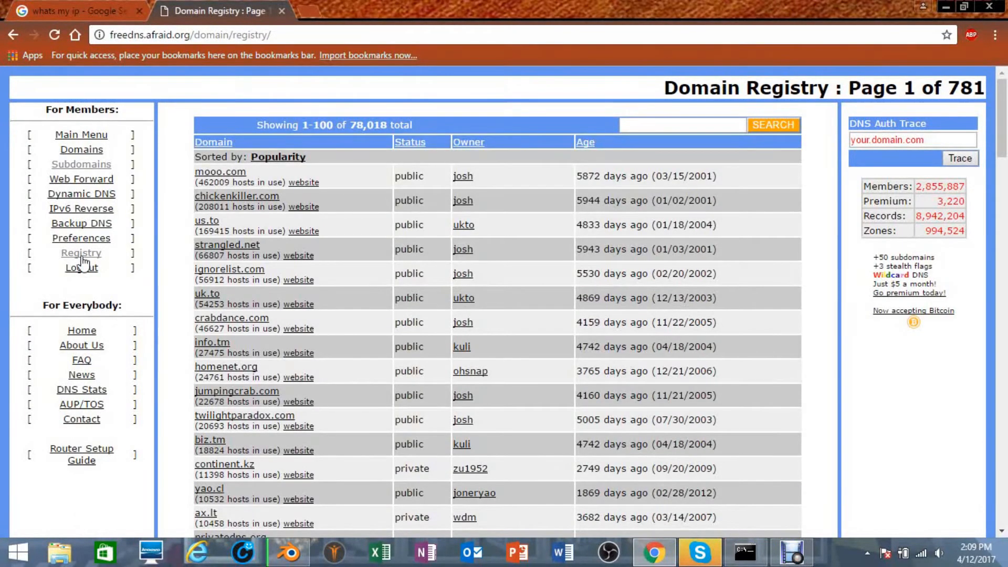
left_click(236, 195)
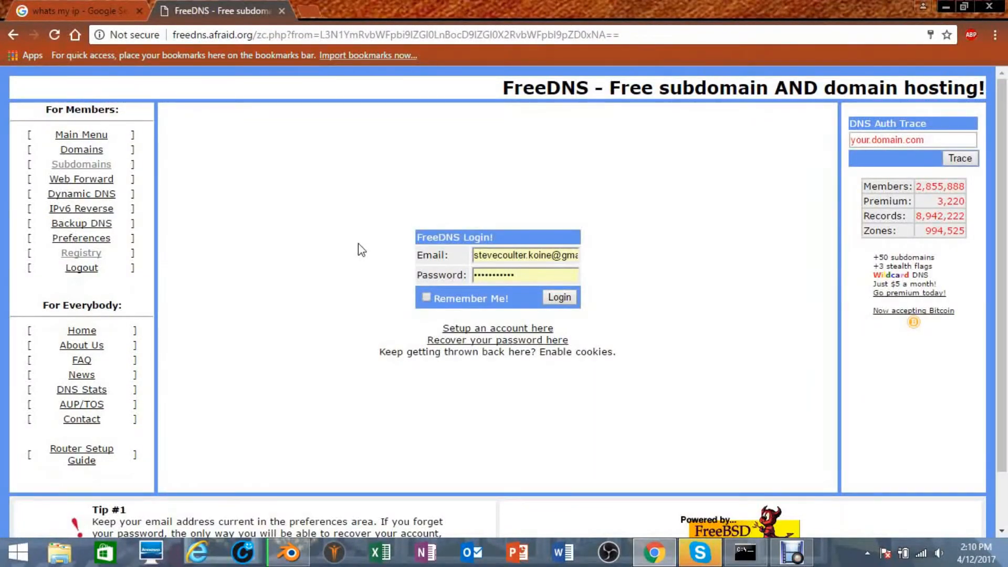
mouse_move(558, 297)
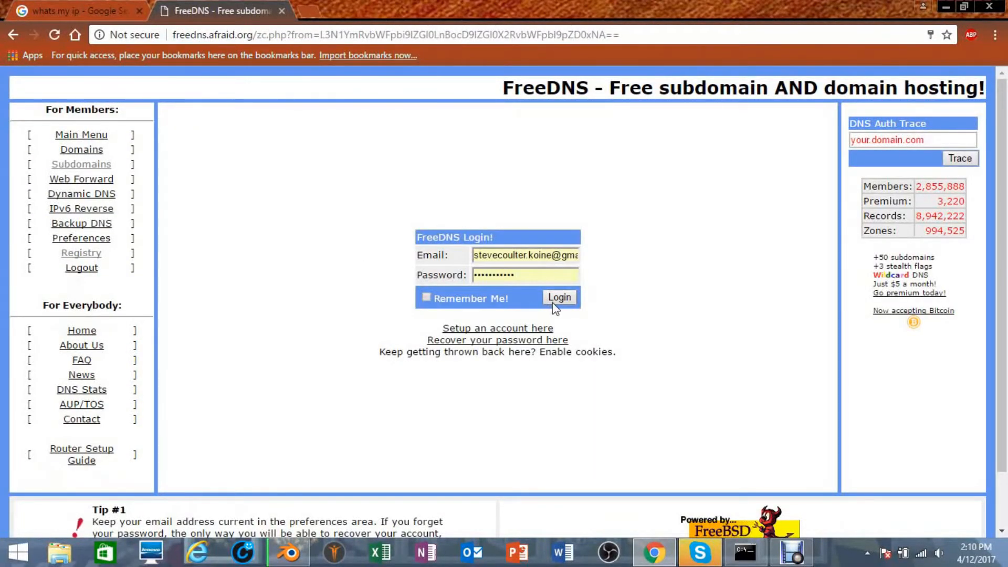
left_click(558, 297)
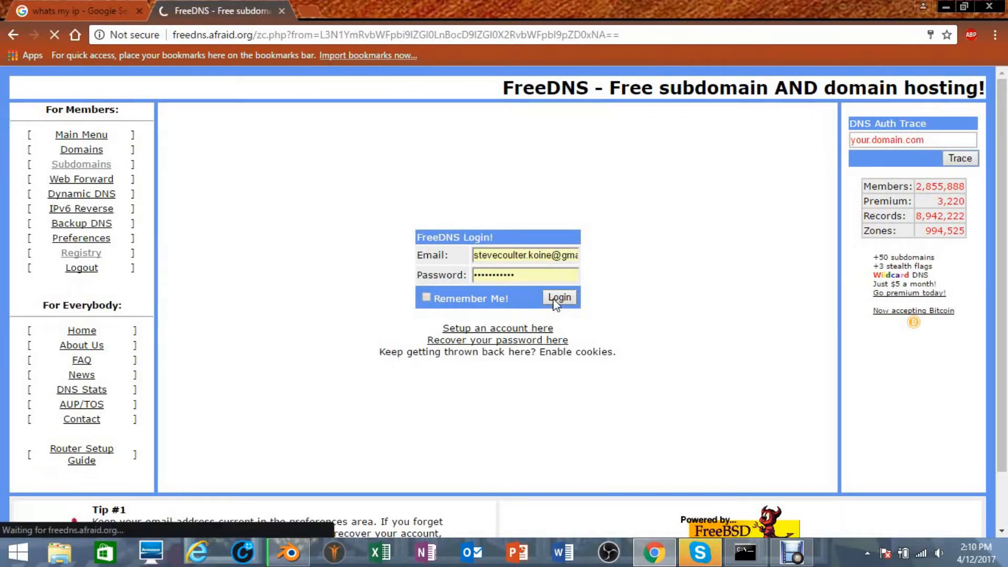
left_click(558, 297)
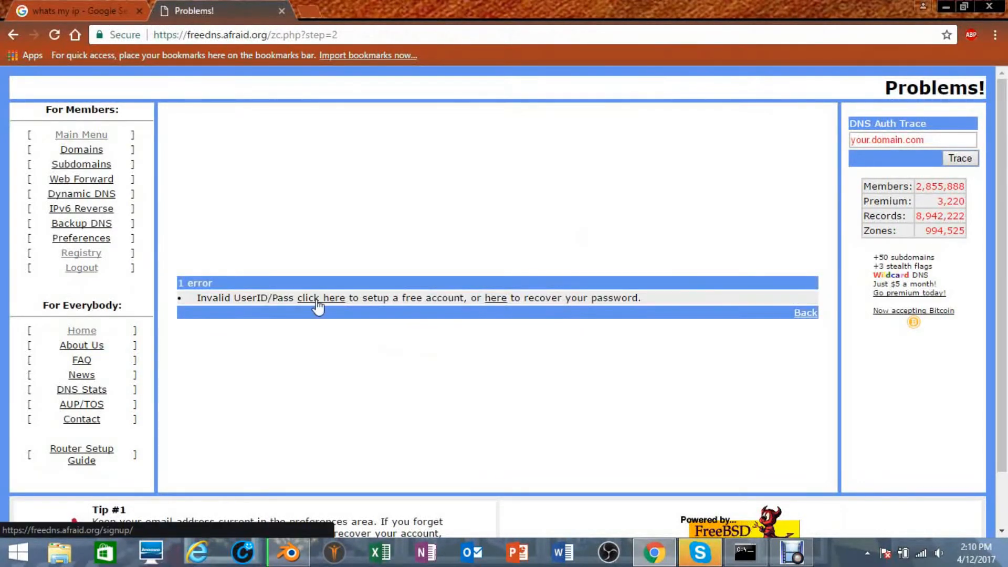
mouse_move(72, 251)
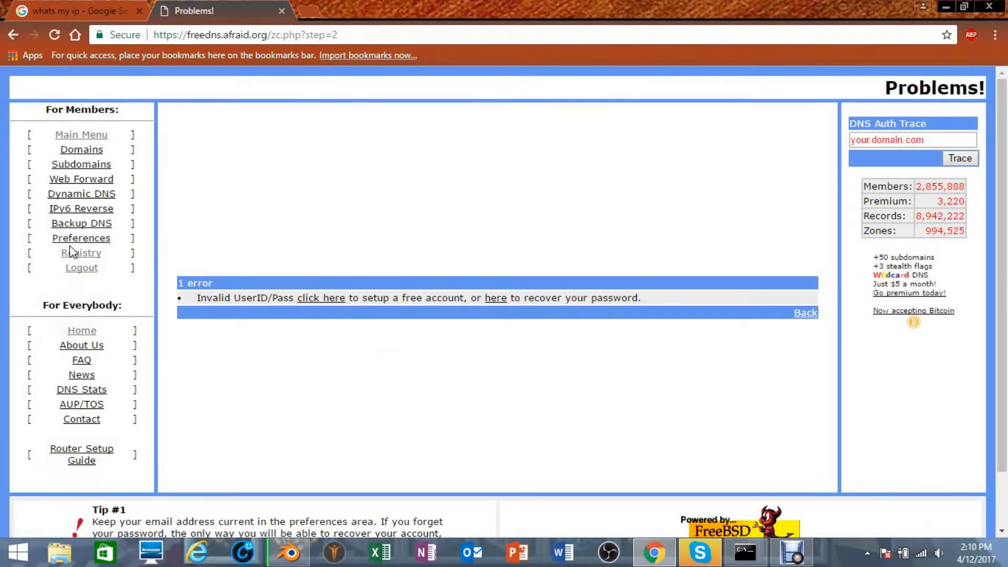
left_click(80, 253)
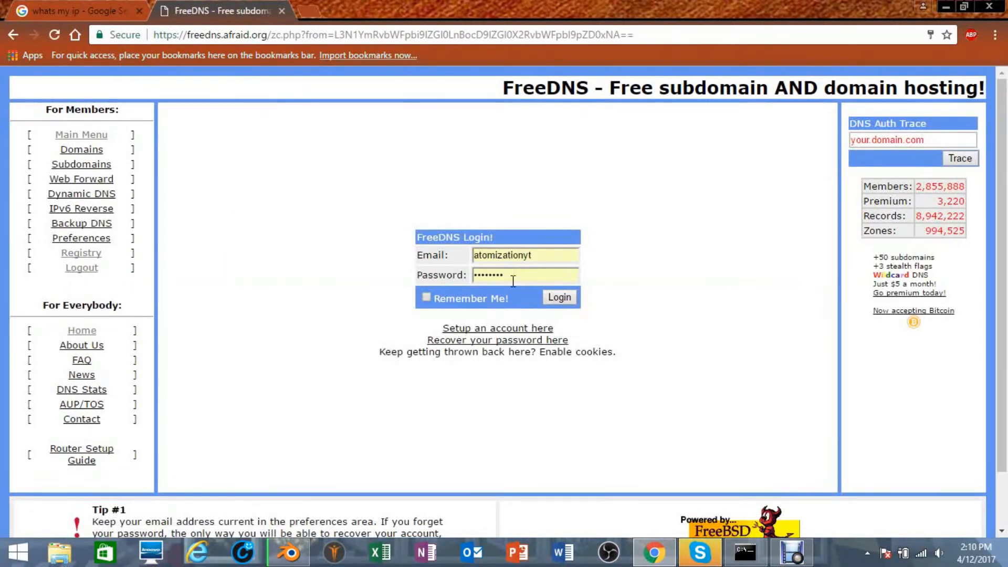
left_click(558, 297)
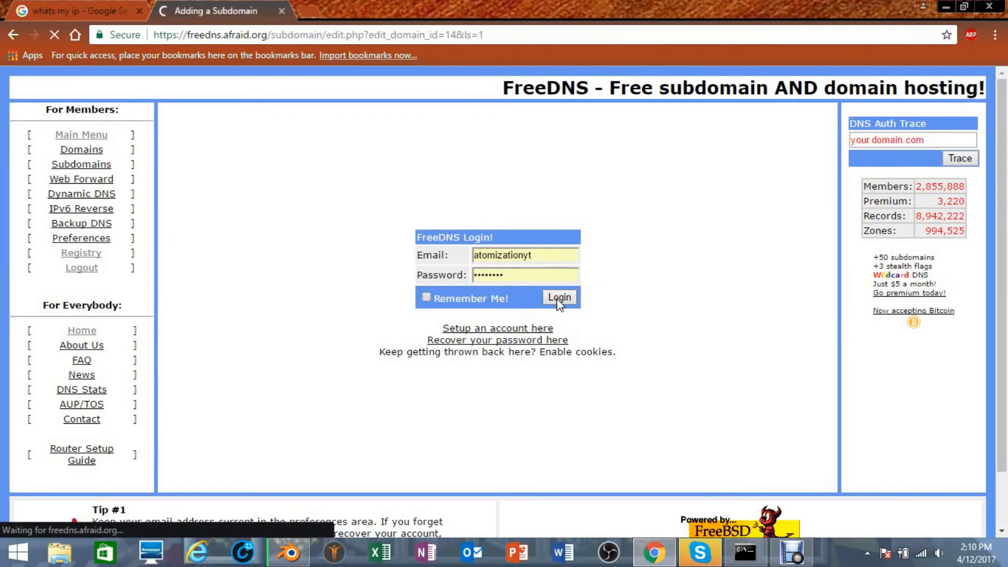
left_click(558, 298)
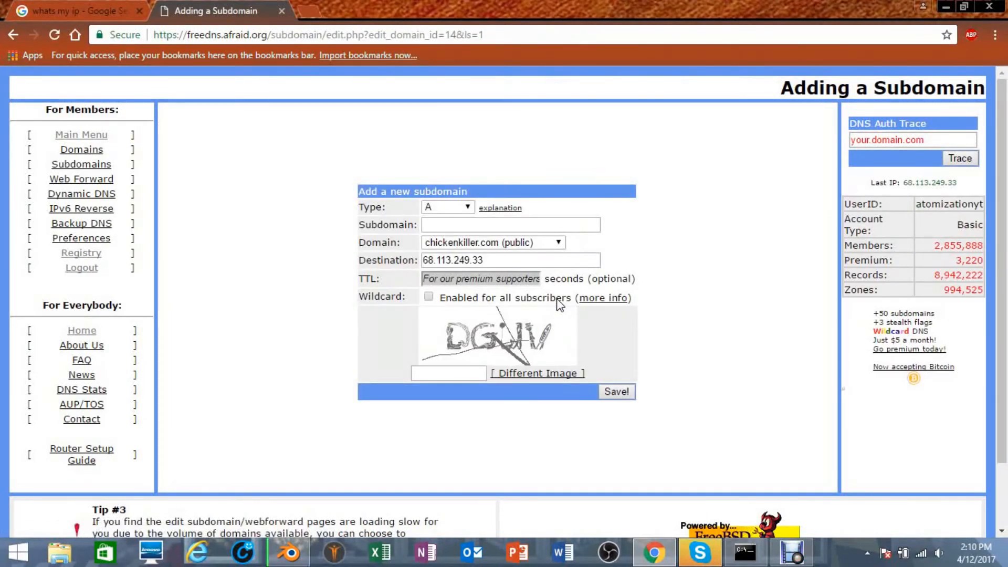
left_click(510, 224)
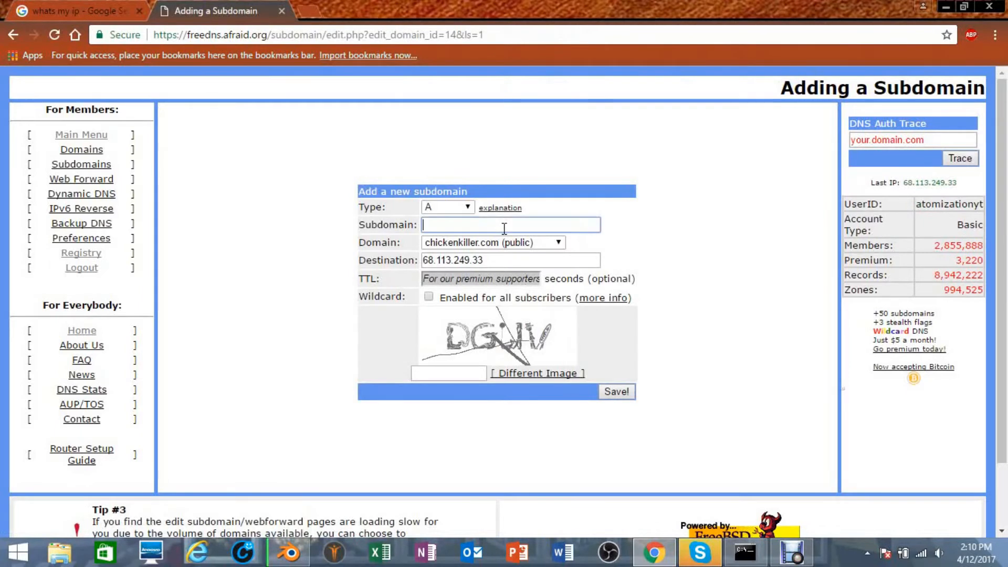
type("co")
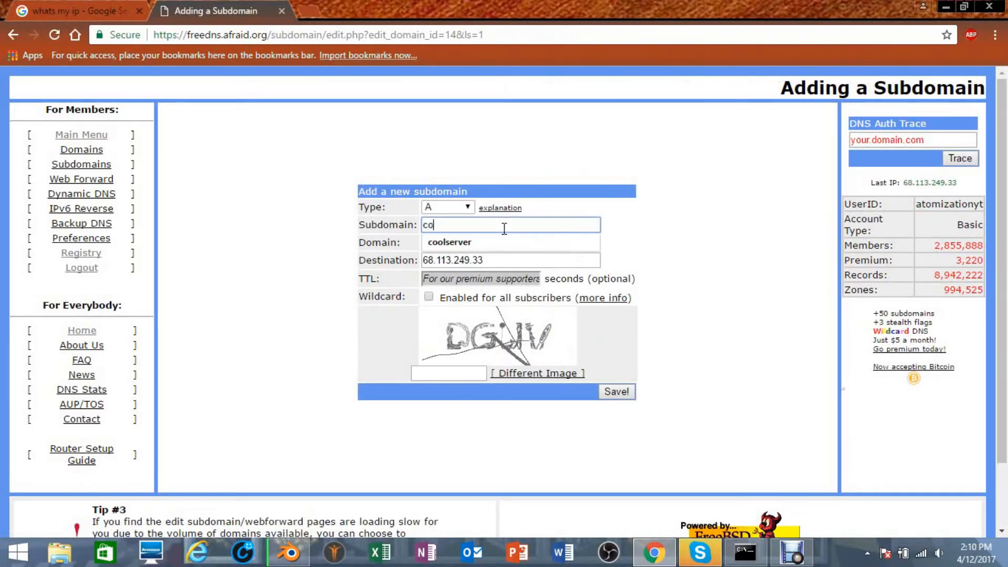
left_click(449, 241)
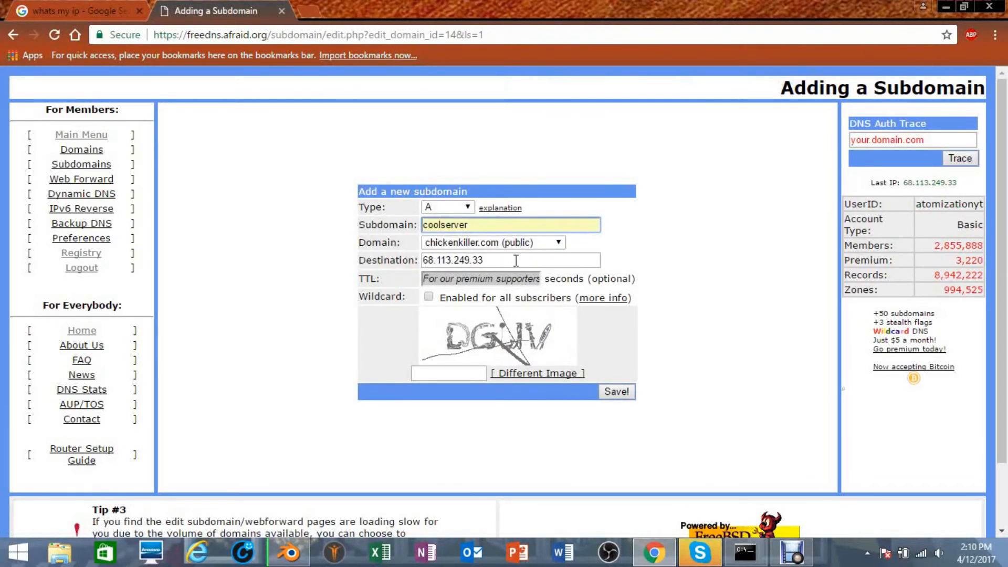
triple_click(510, 260)
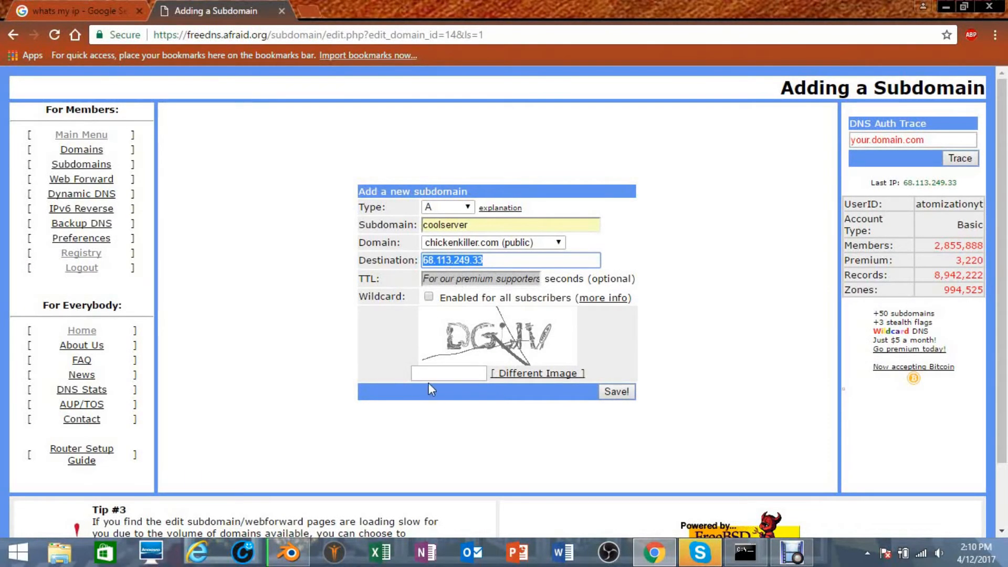
Type the verification code 'DGUV' and save the subdomain record.
left_click(448, 373)
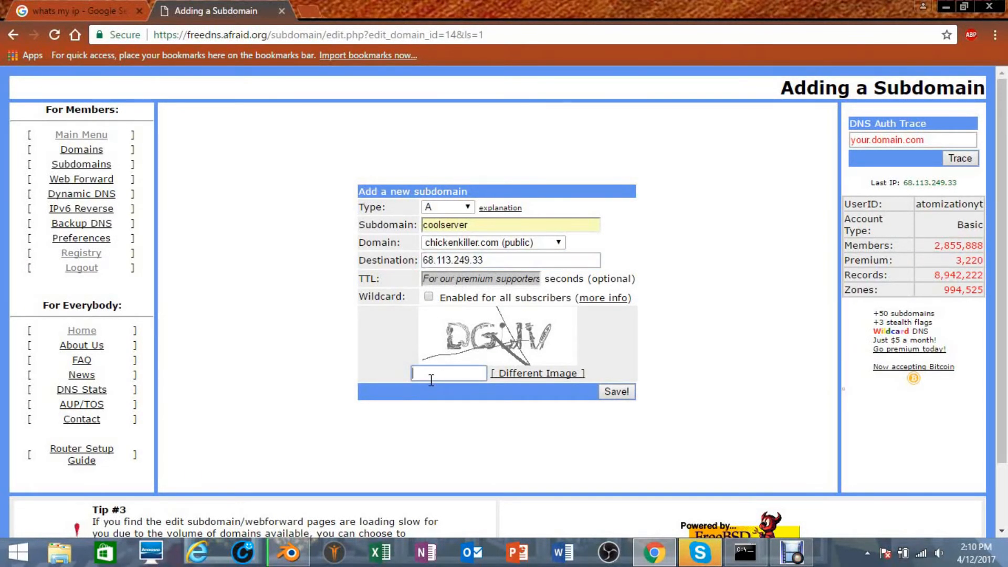
type("D")
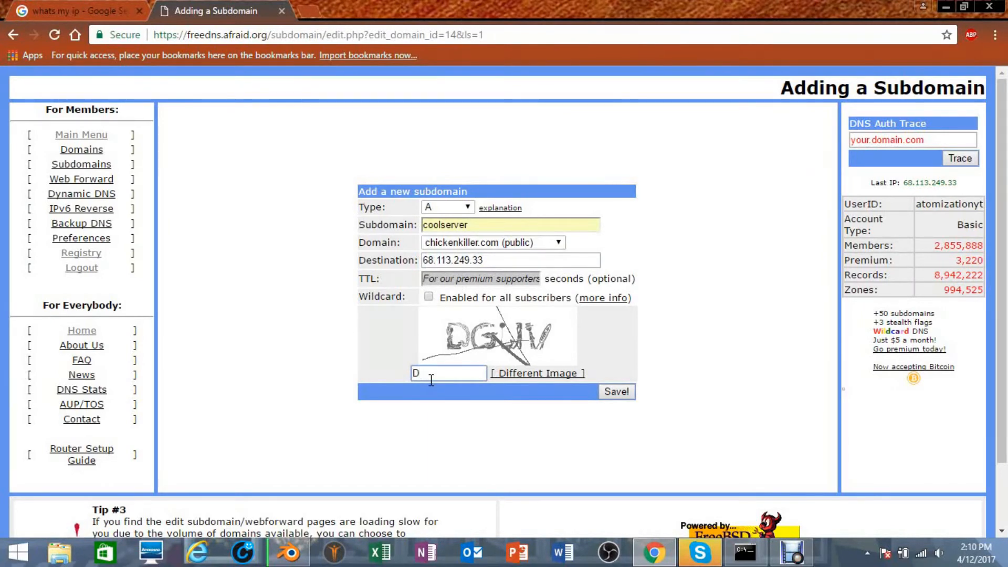
type("G")
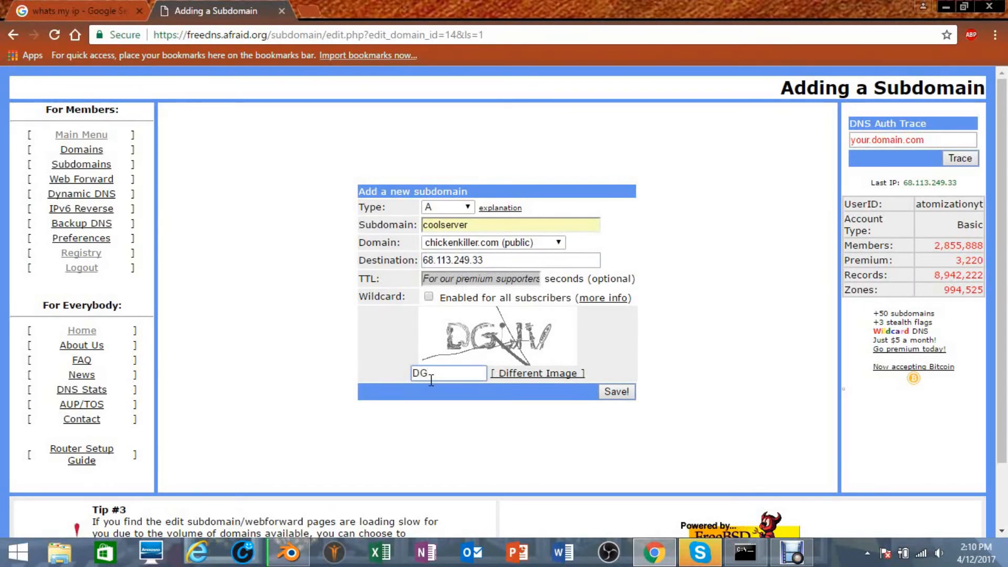
type("U")
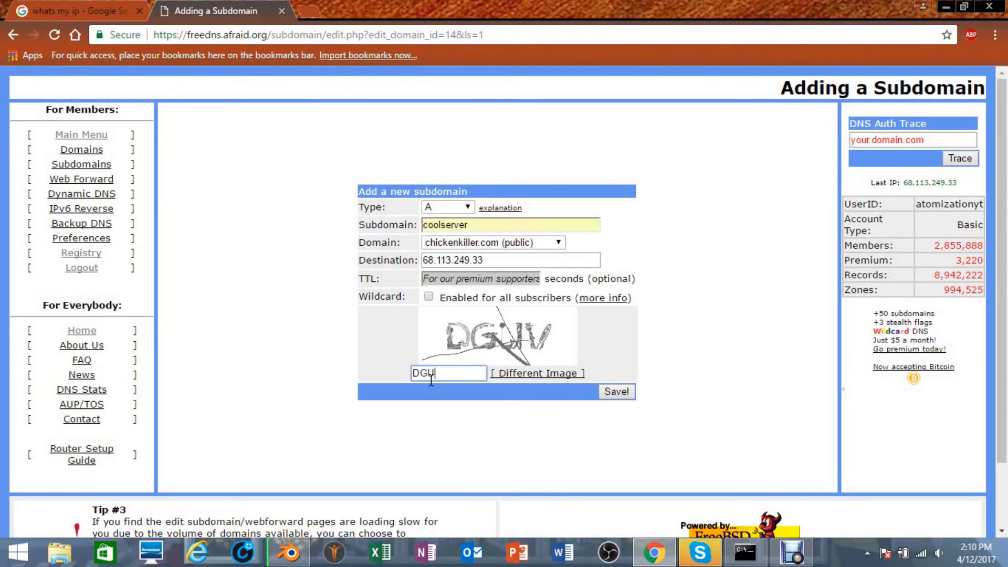
type("V")
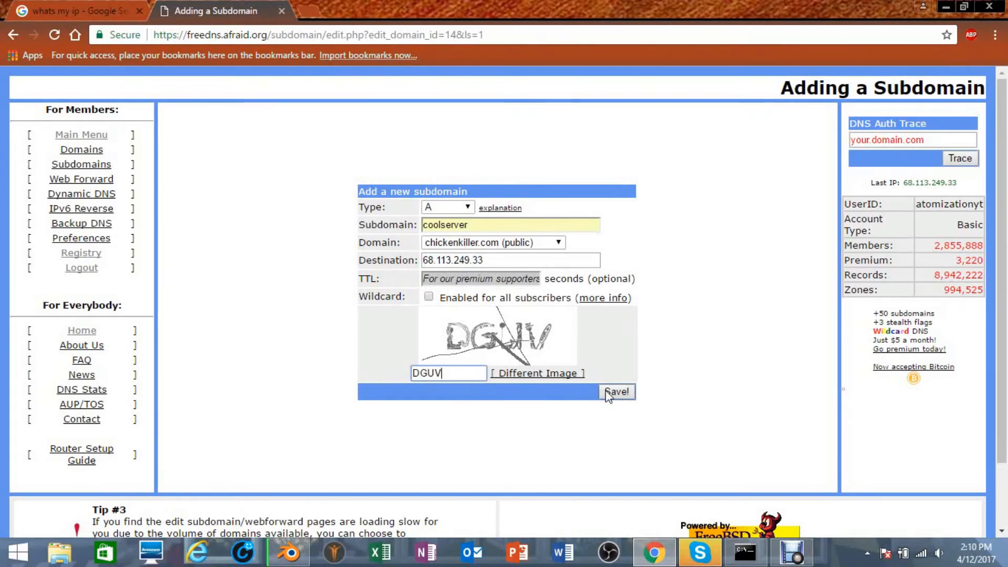
left_click(615, 392)
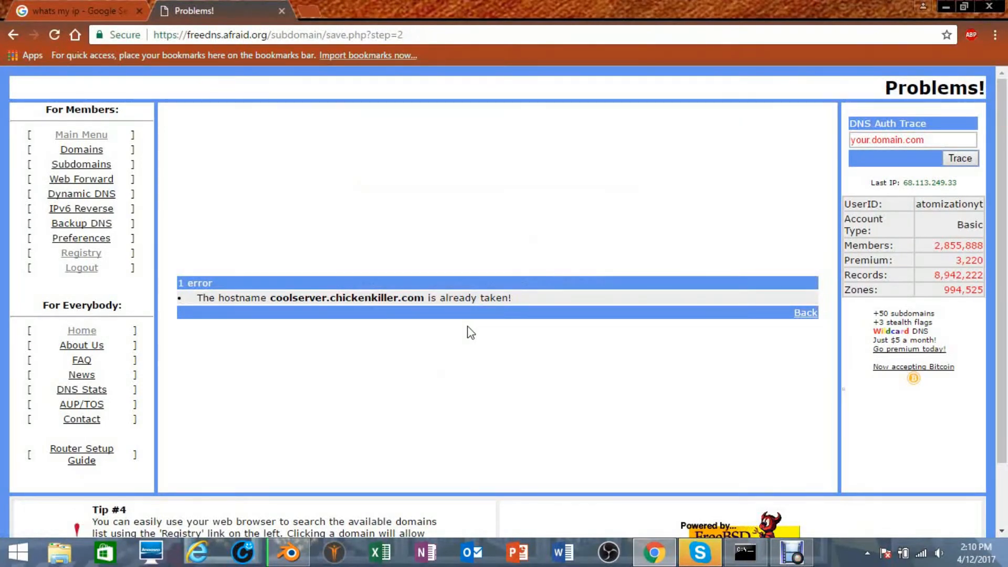
mouse_move(450, 331)
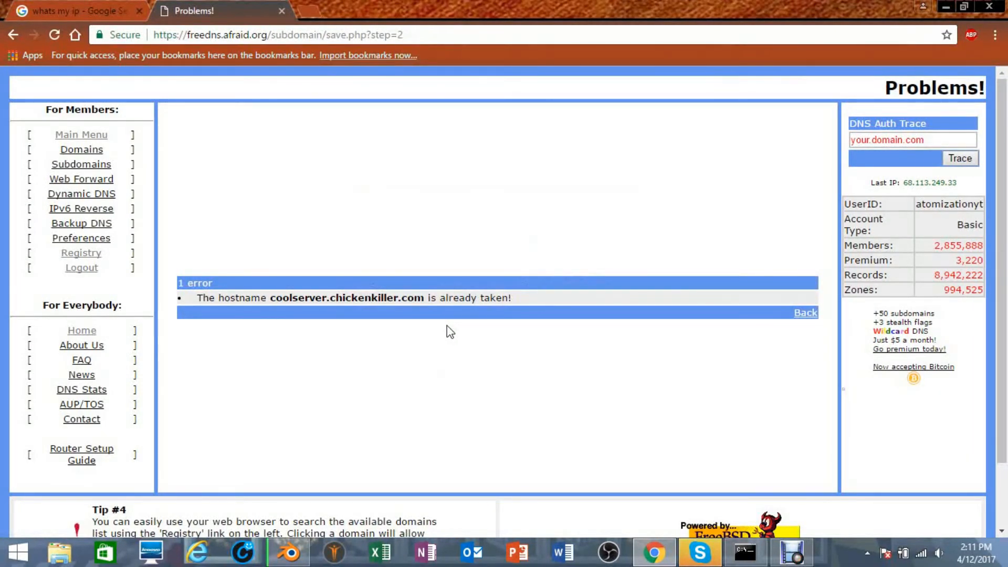
mouse_move(305, 321)
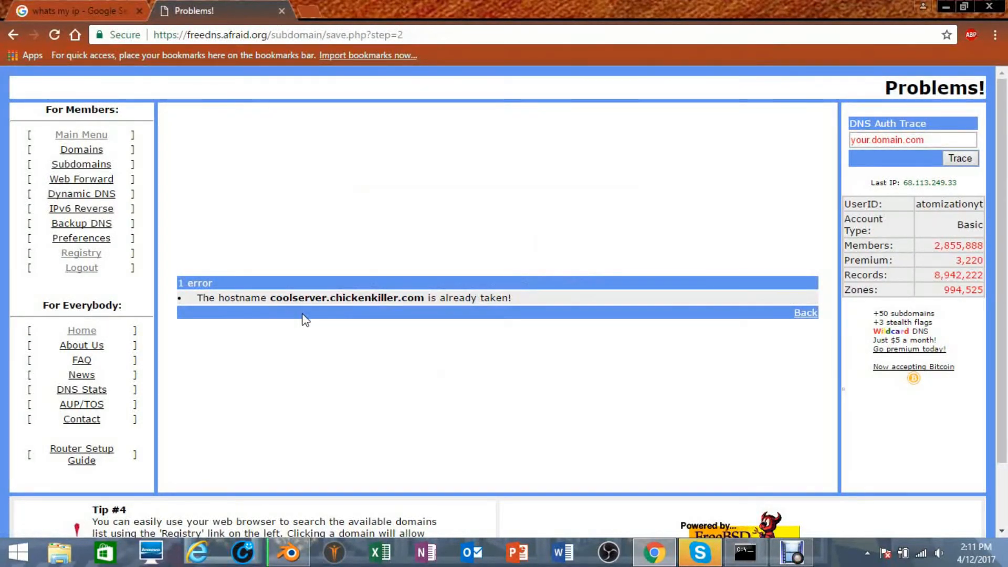
mouse_move(411, 316)
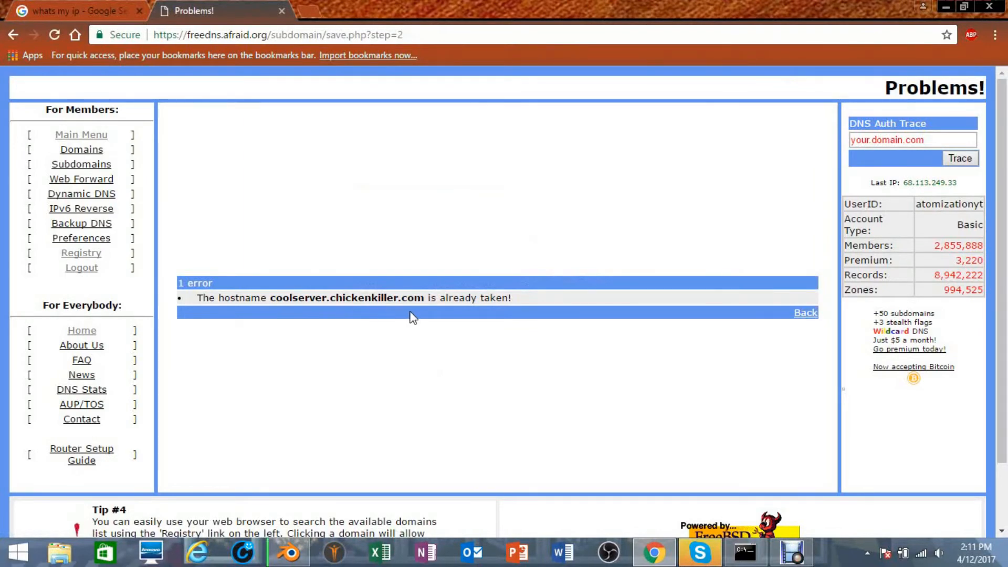
mouse_move(450, 315)
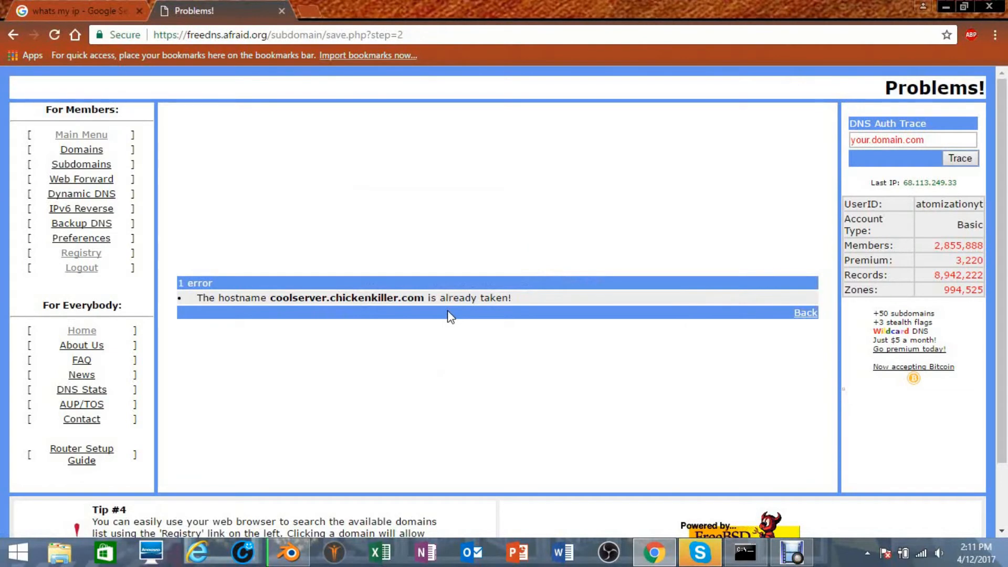
mouse_move(360, 239)
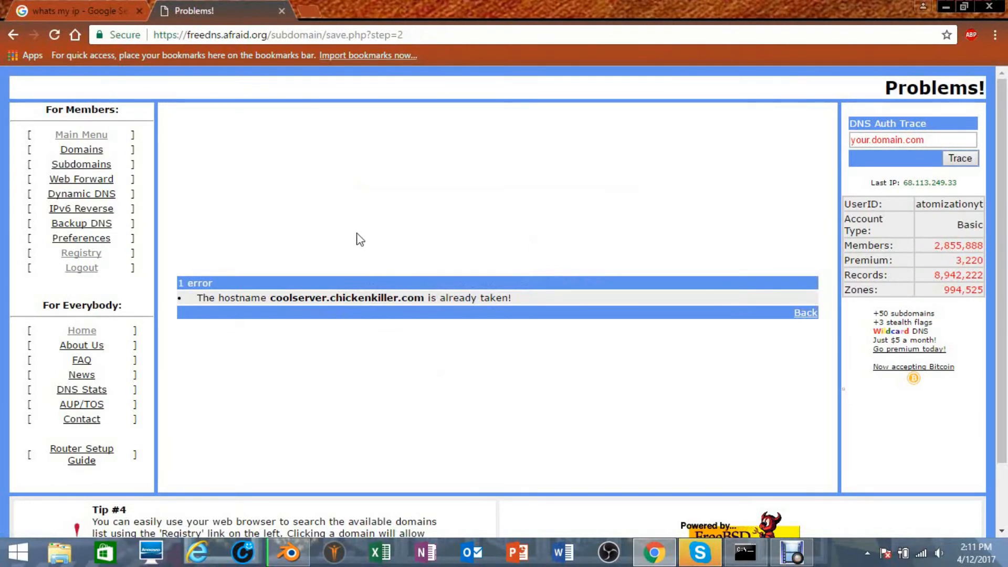
mouse_move(359, 215)
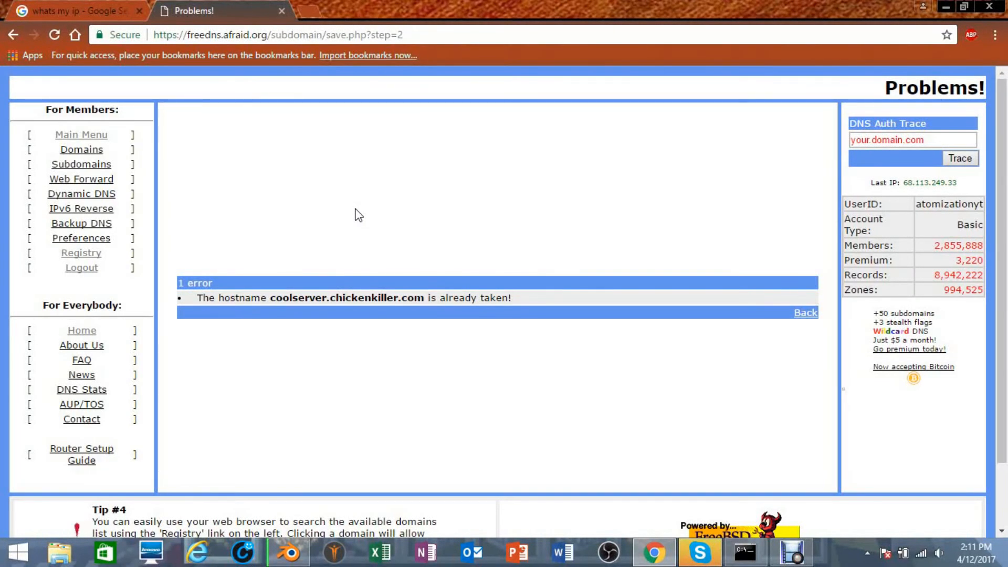
mouse_move(487, 218)
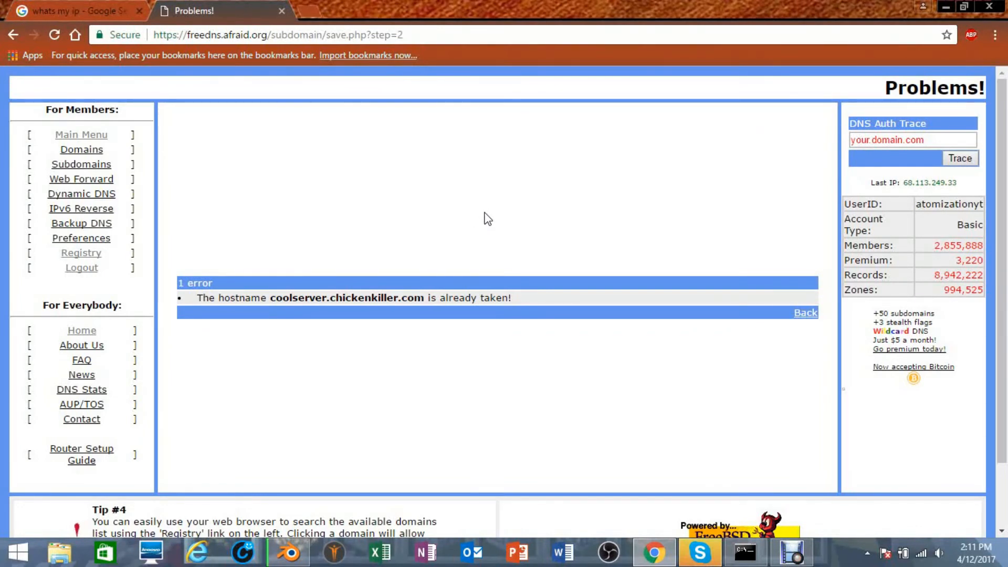
mouse_move(655, 304)
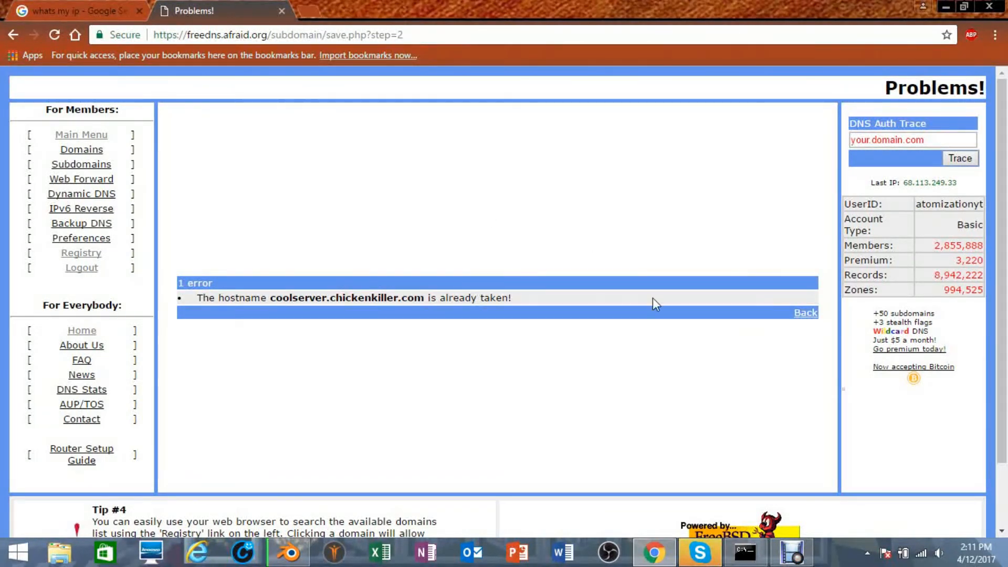